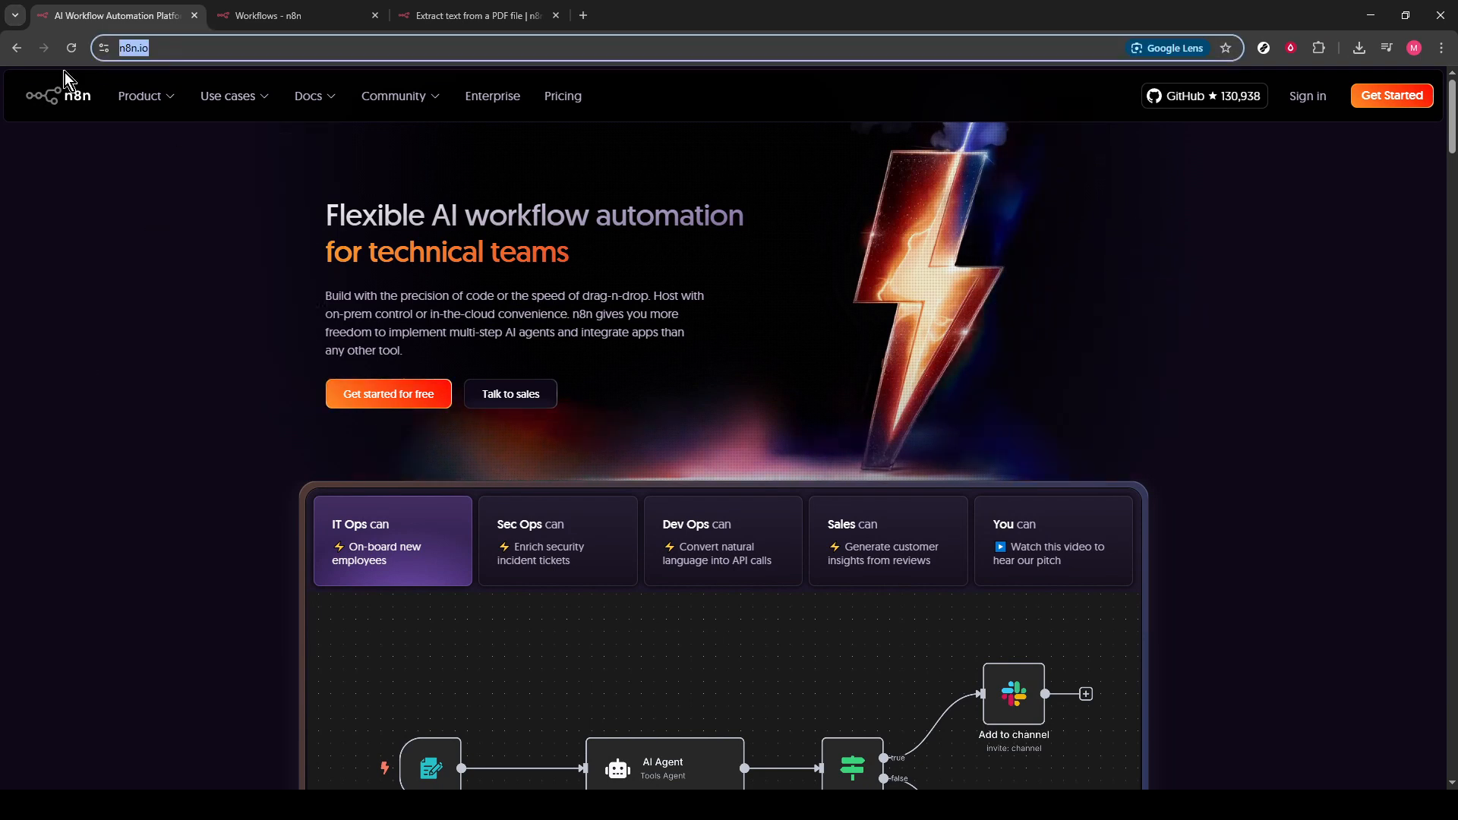
pyautogui.moveTo(145, 96)
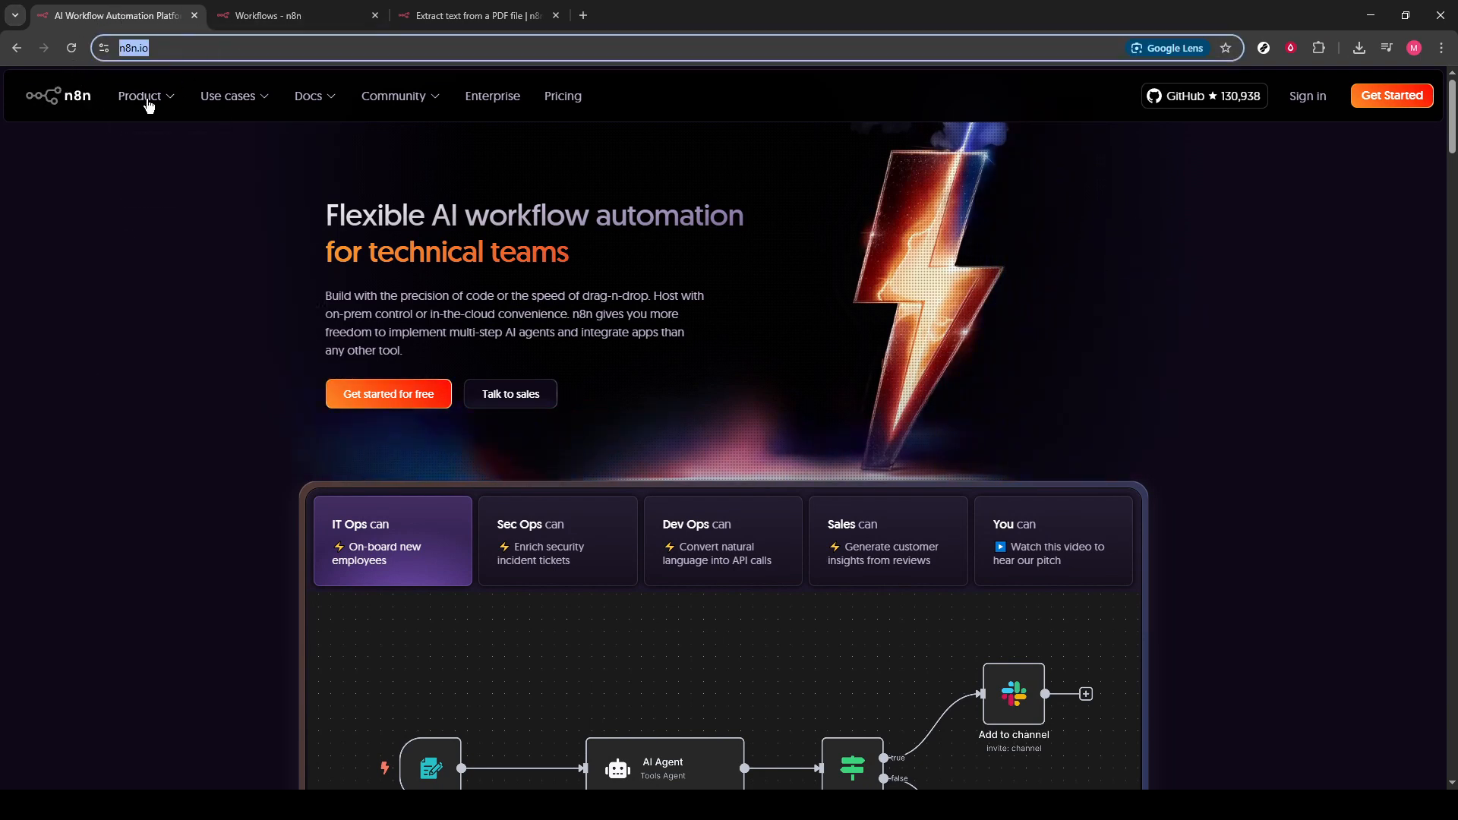
pyautogui.moveTo(1269, 86)
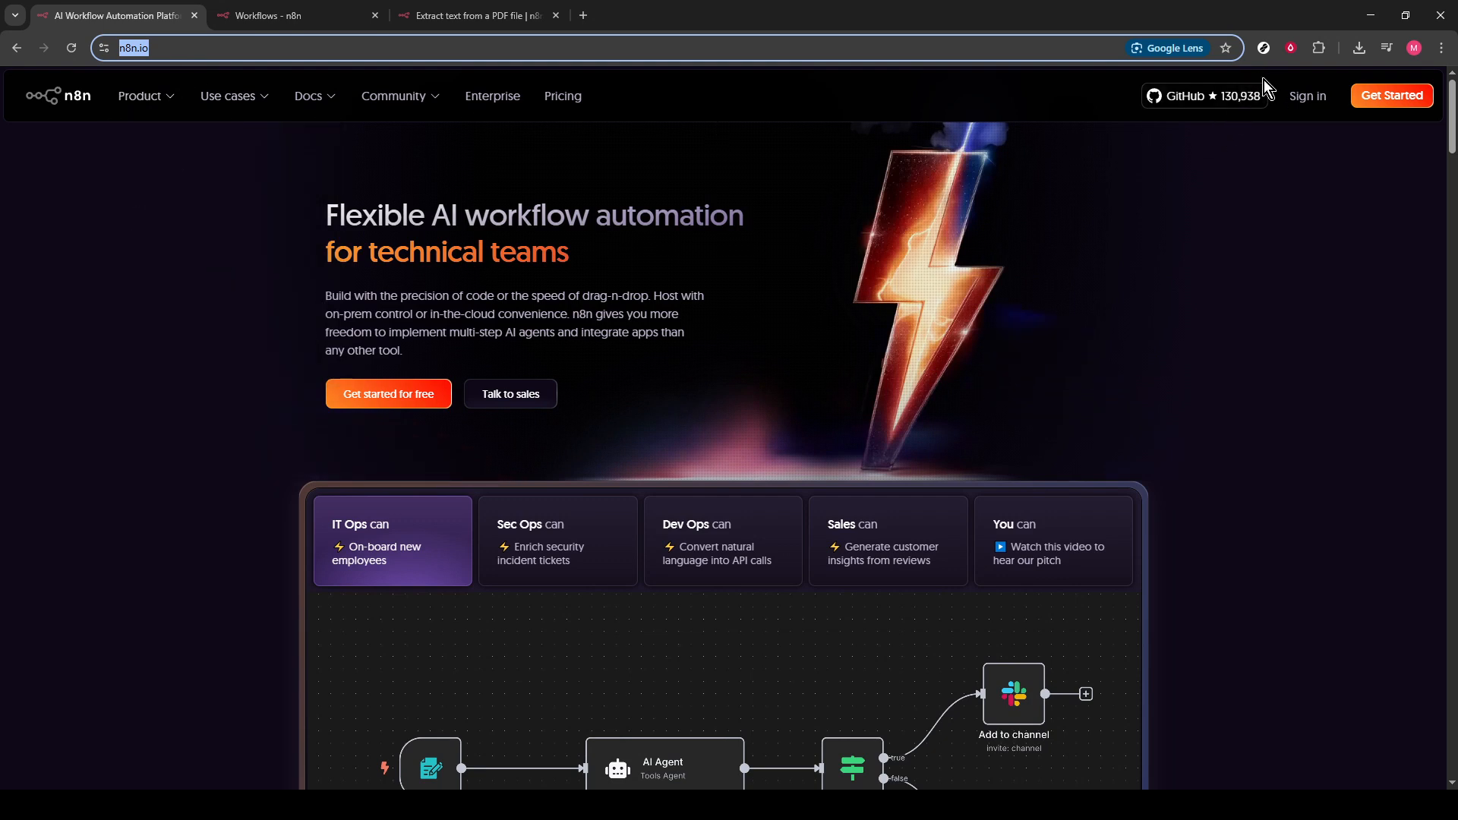
# Go to the cloud workspace's workflows and open the template library of IT Ops workflows
pyautogui.click(294, 15)
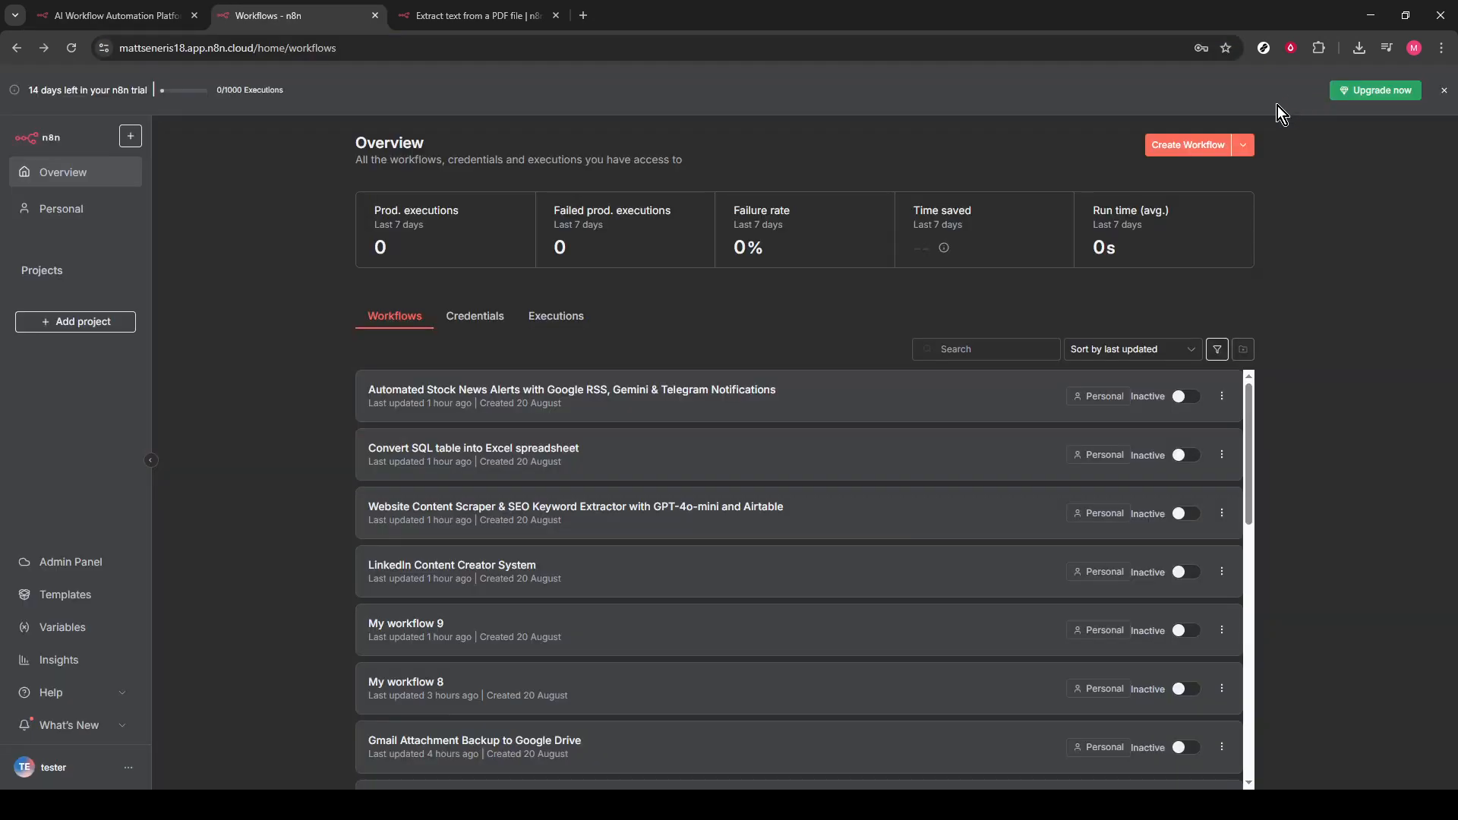
pyautogui.moveTo(203, 564)
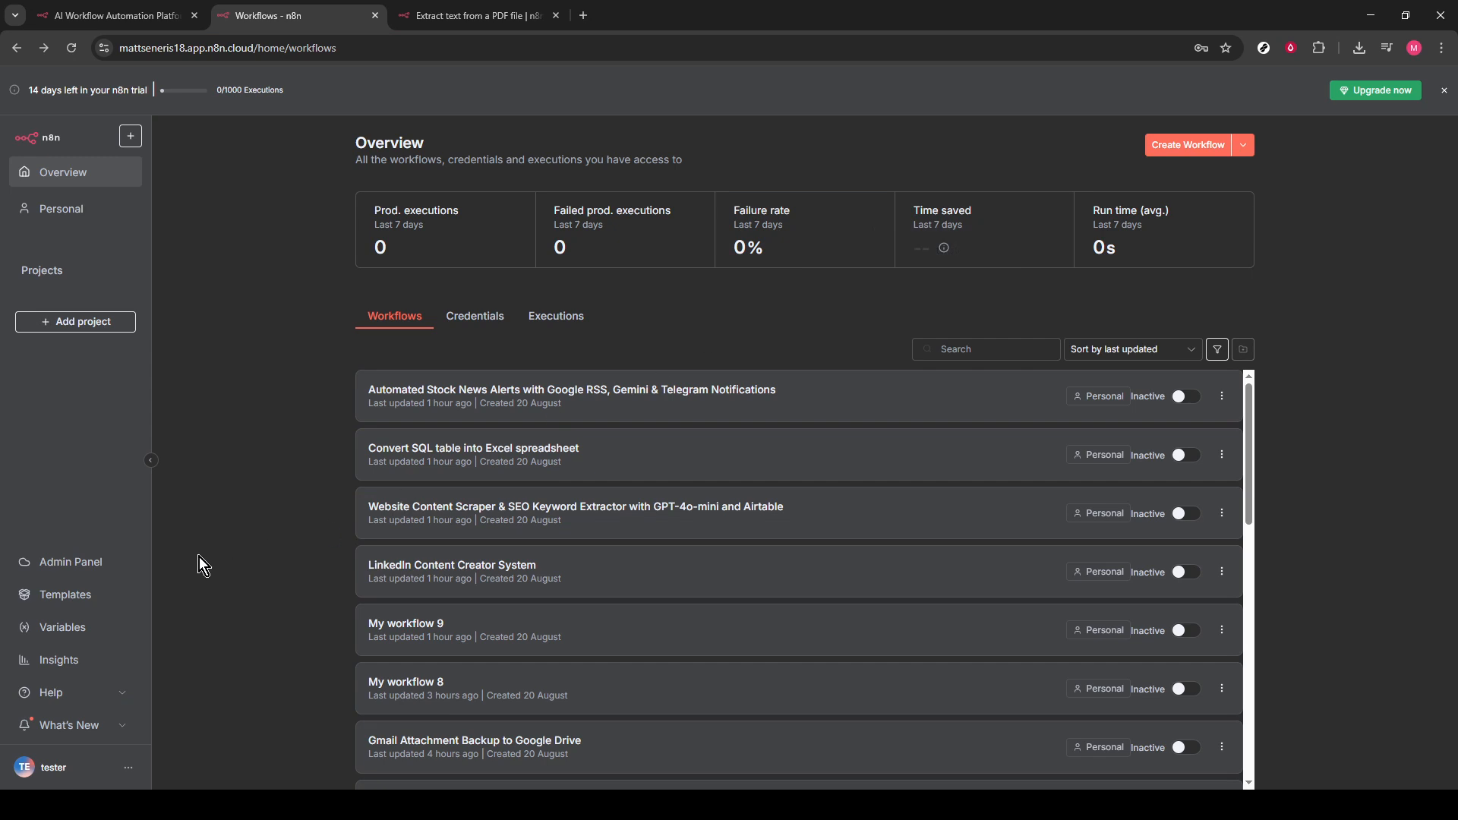
pyautogui.moveTo(66, 595)
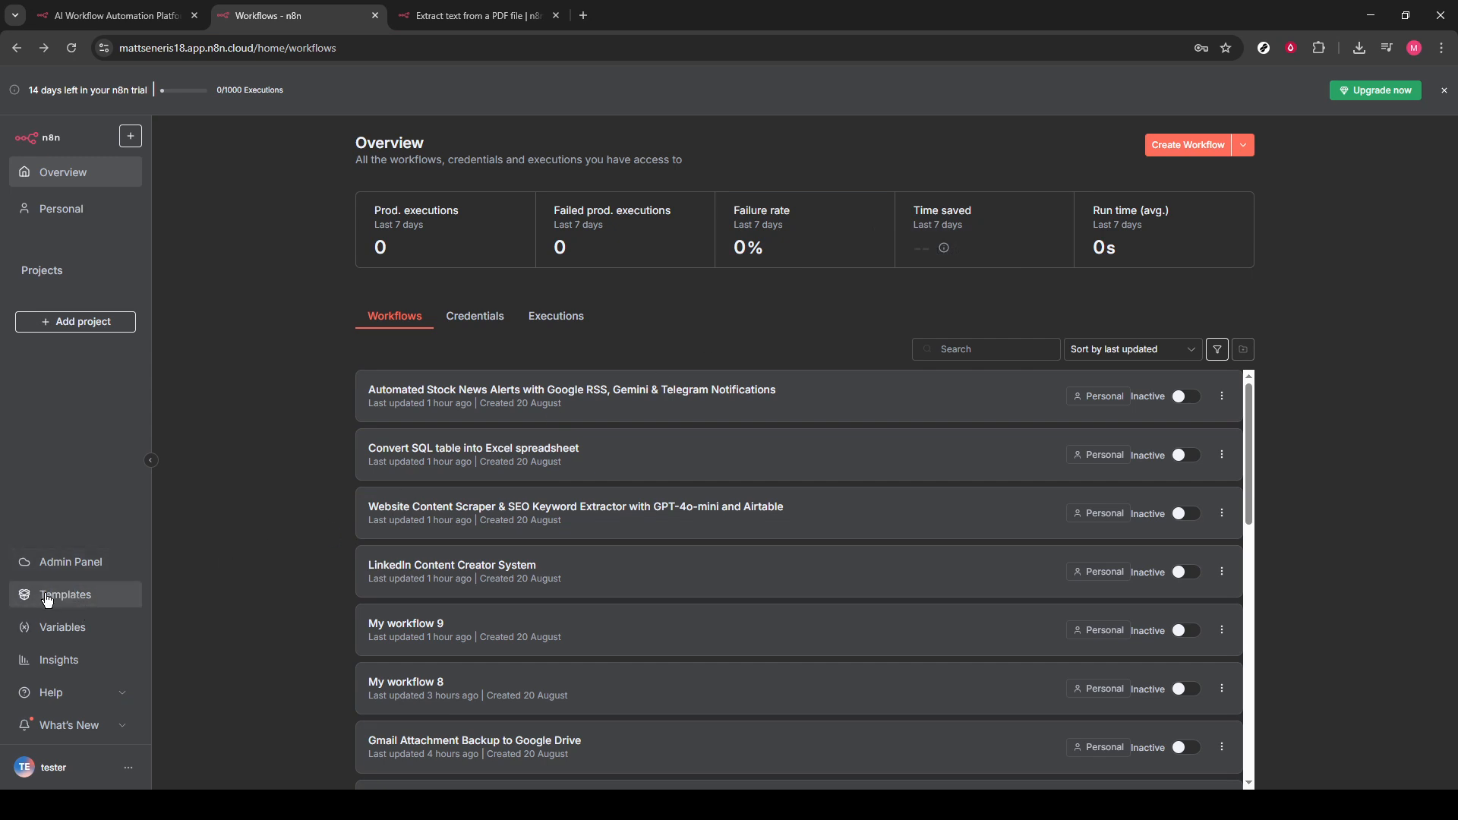
pyautogui.click(66, 594)
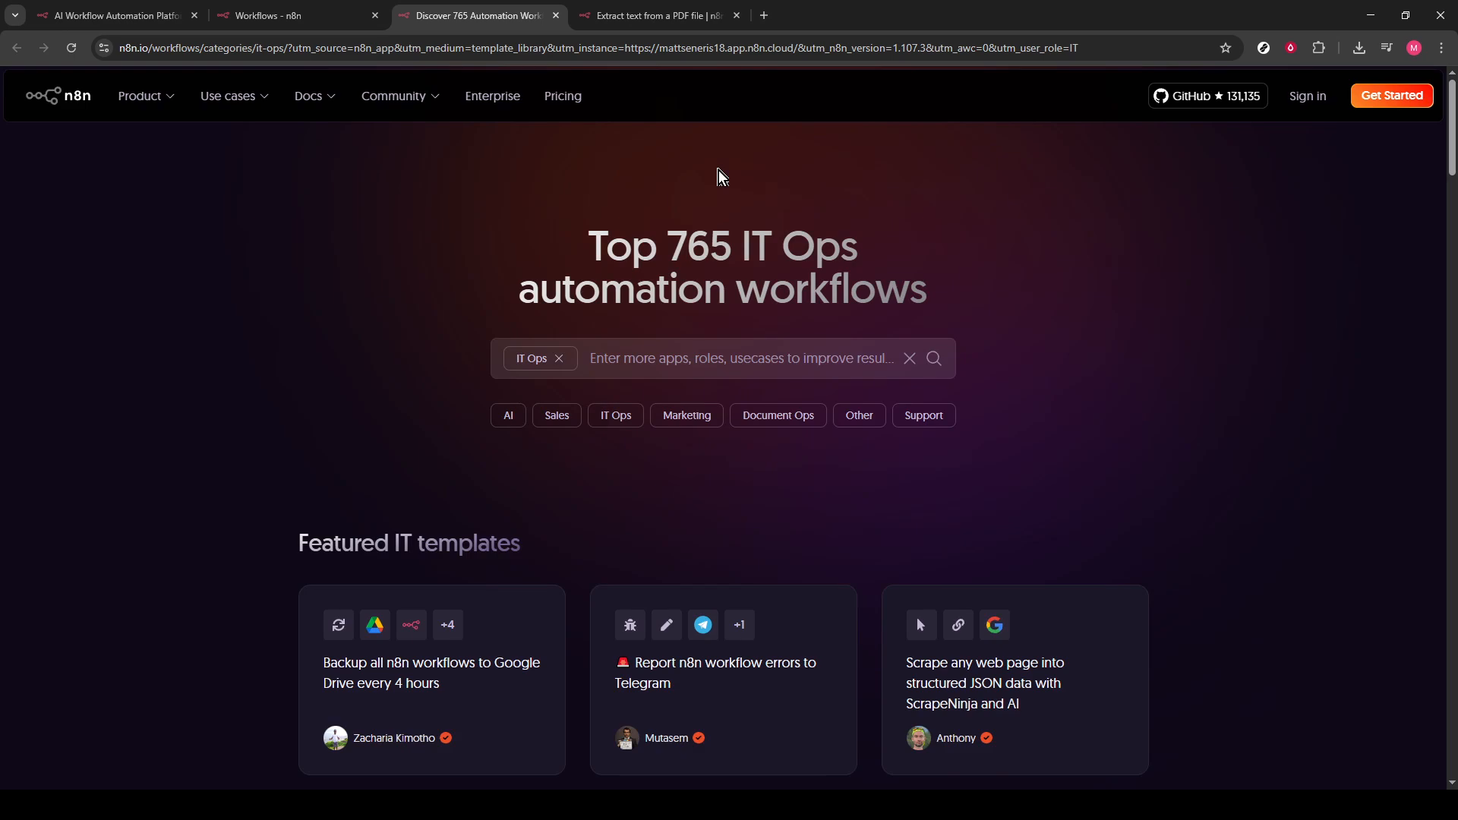
pyautogui.moveTo(651, 240)
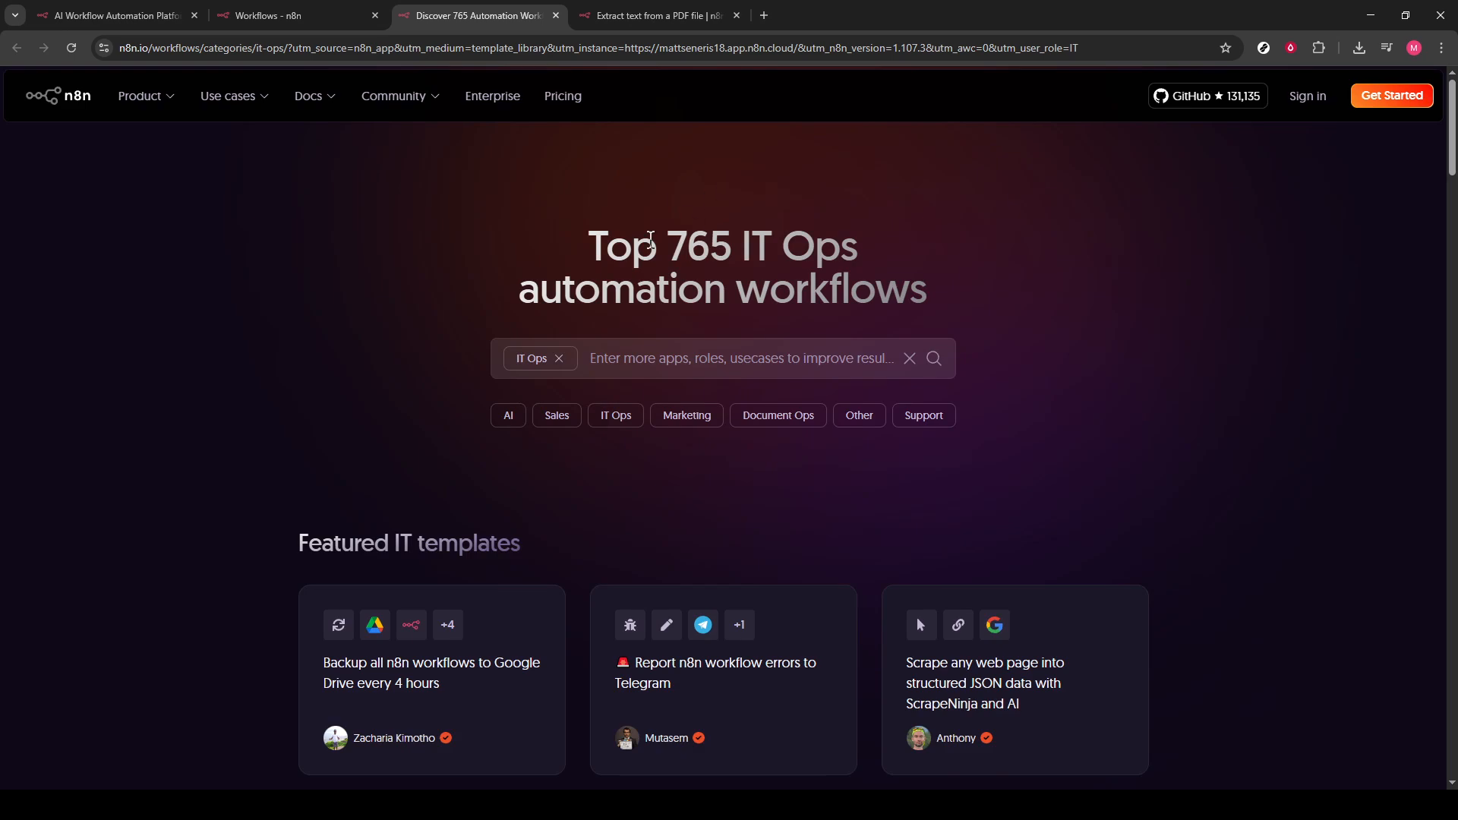
pyautogui.moveTo(721, 431)
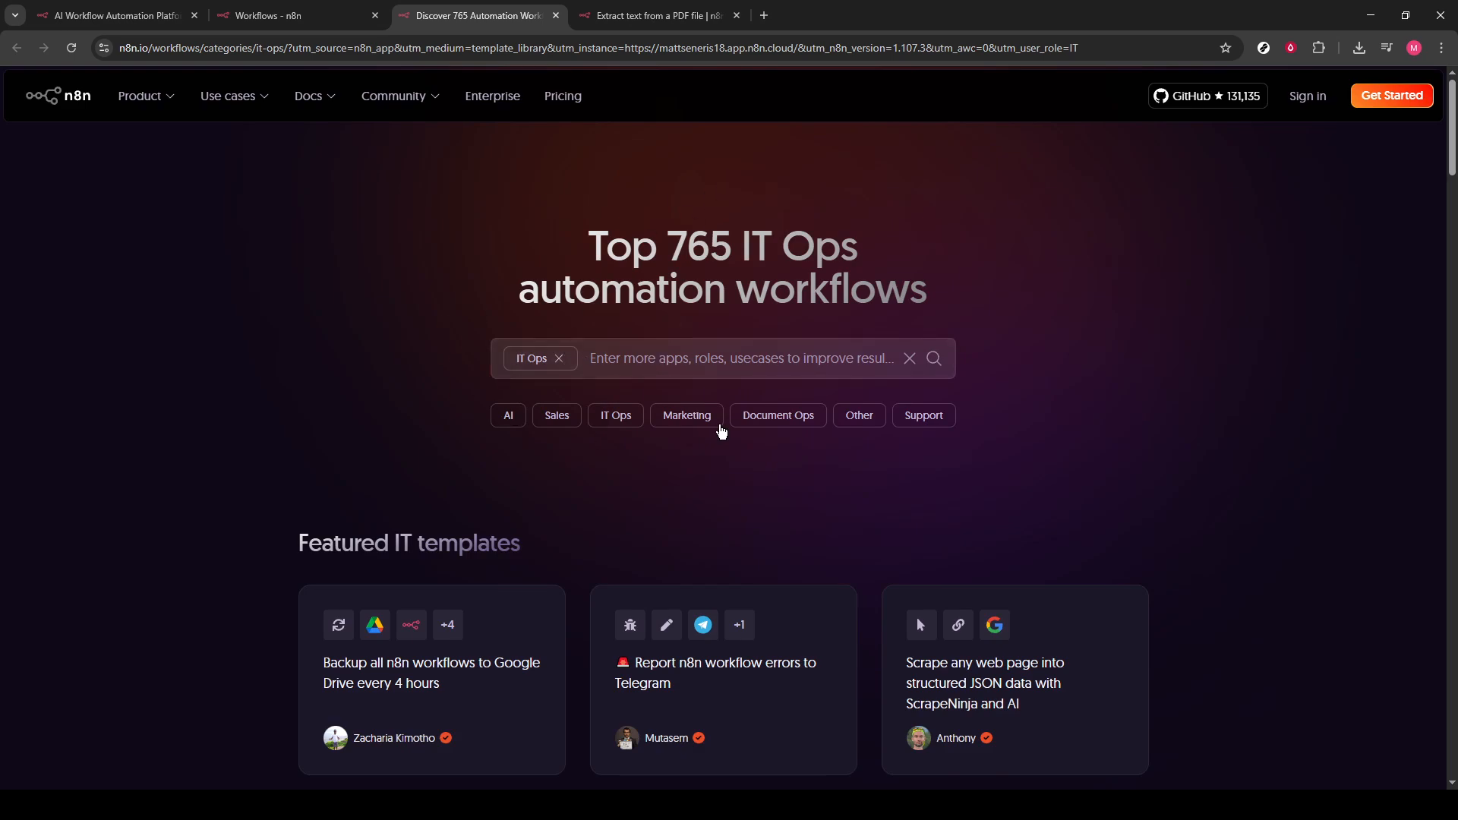
pyautogui.moveTo(547, 360)
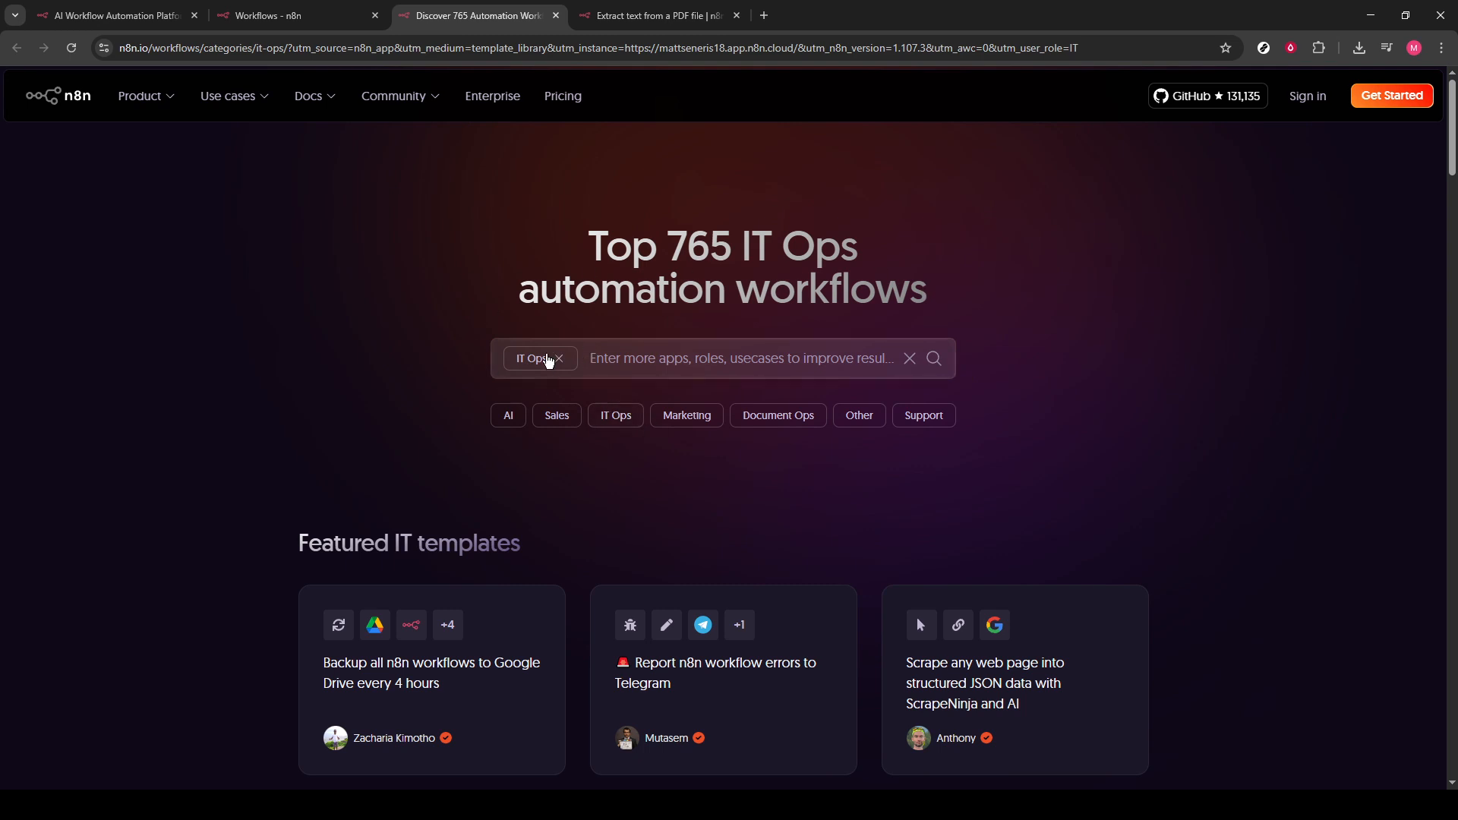
# Clear the IT Ops filter and search templates for 'Extract text from a pdf file'
pyautogui.click(560, 359)
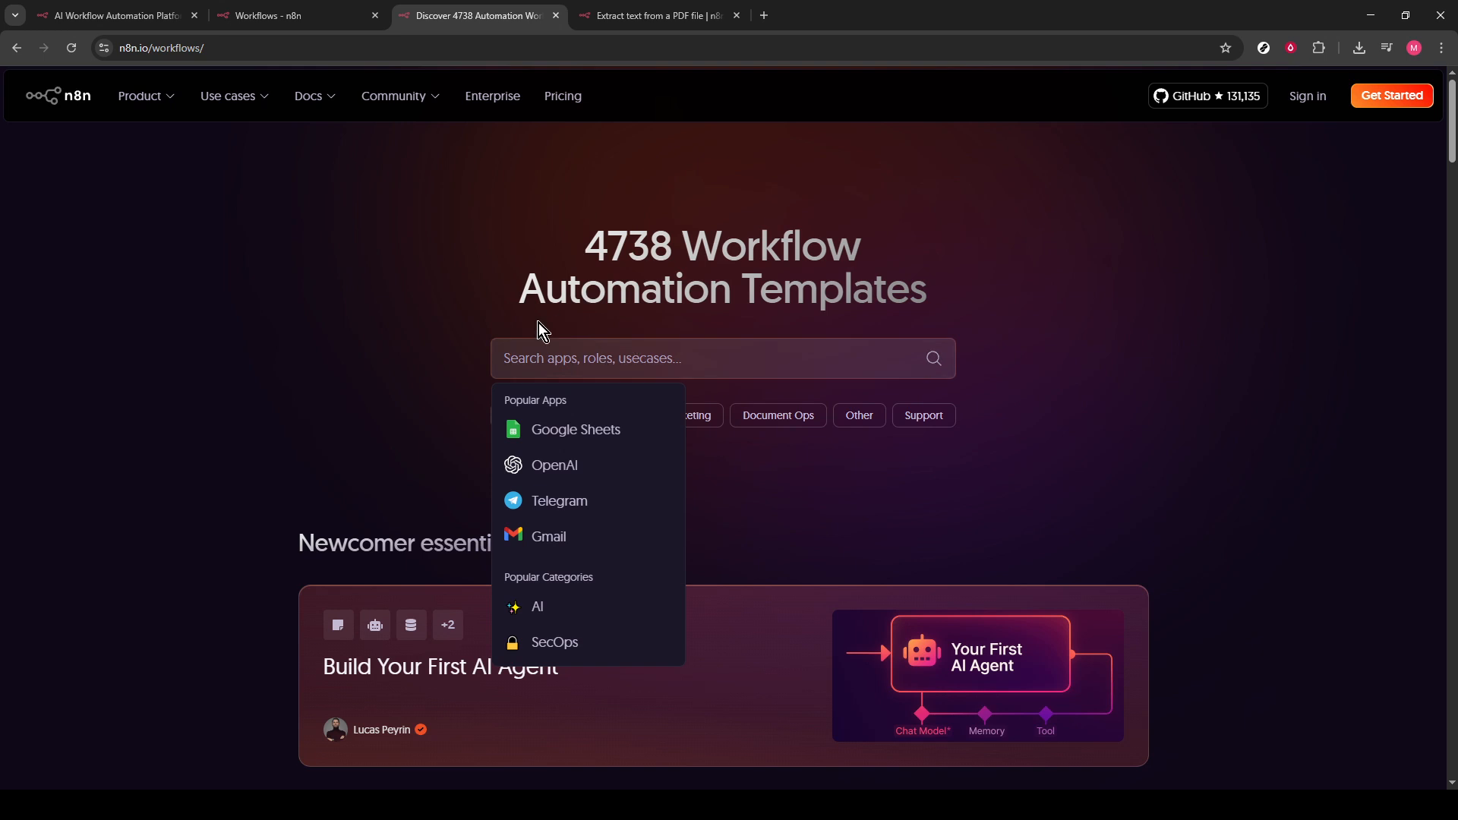
pyautogui.moveTo(572, 357)
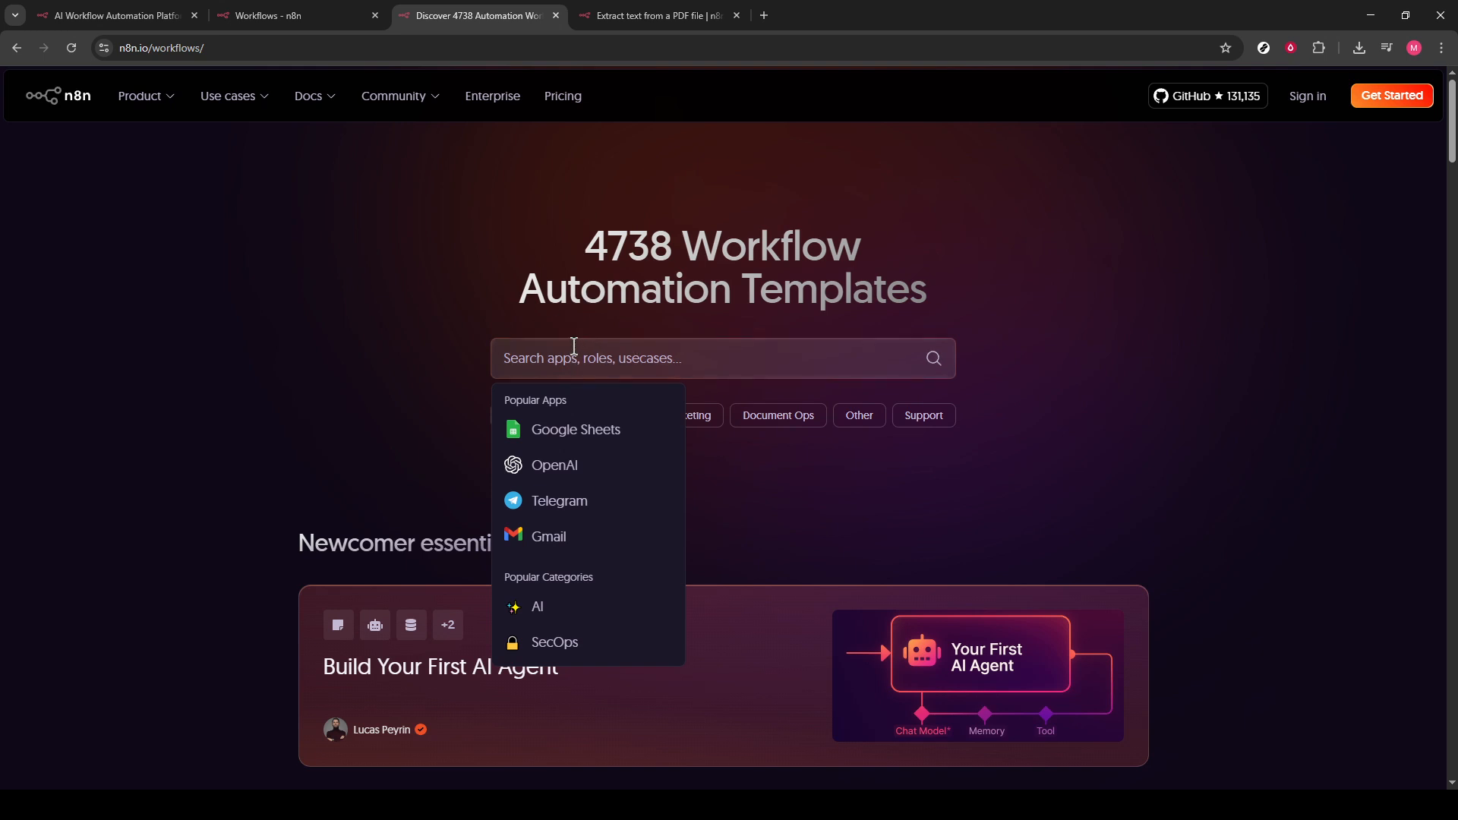
pyautogui.write('E')
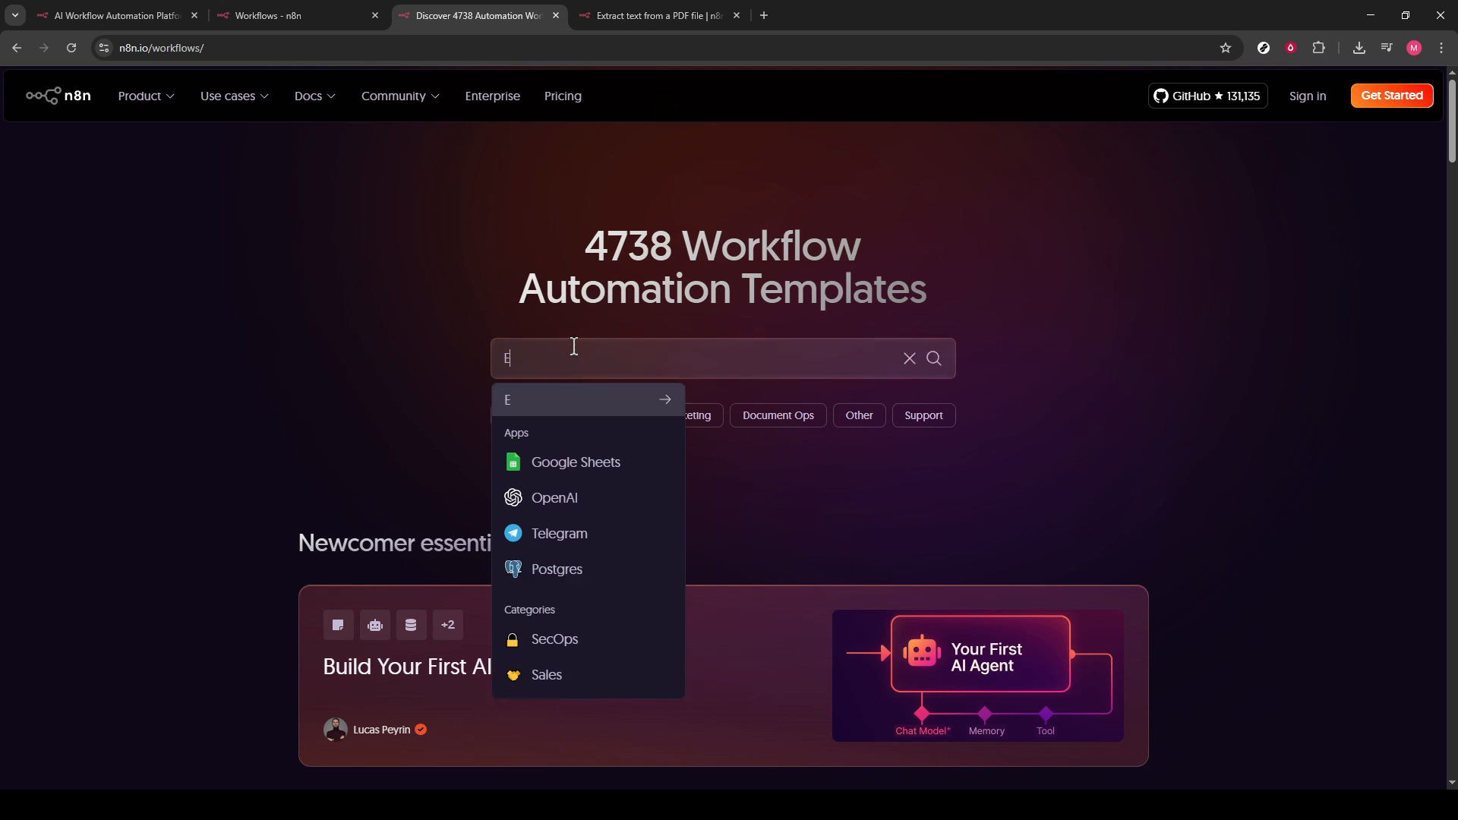
pyautogui.write('xtrac')
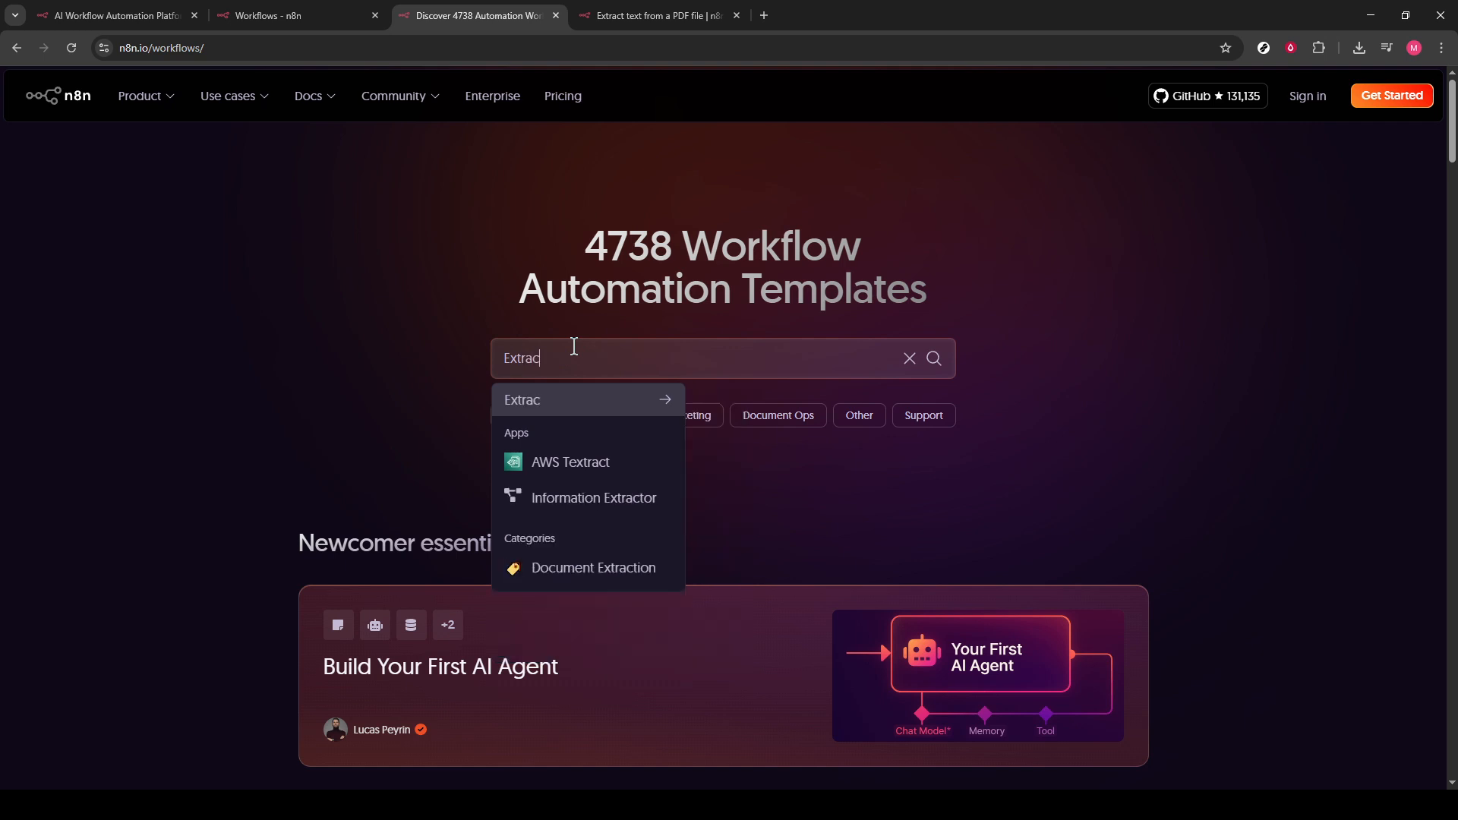
pyautogui.write('t text from a p')
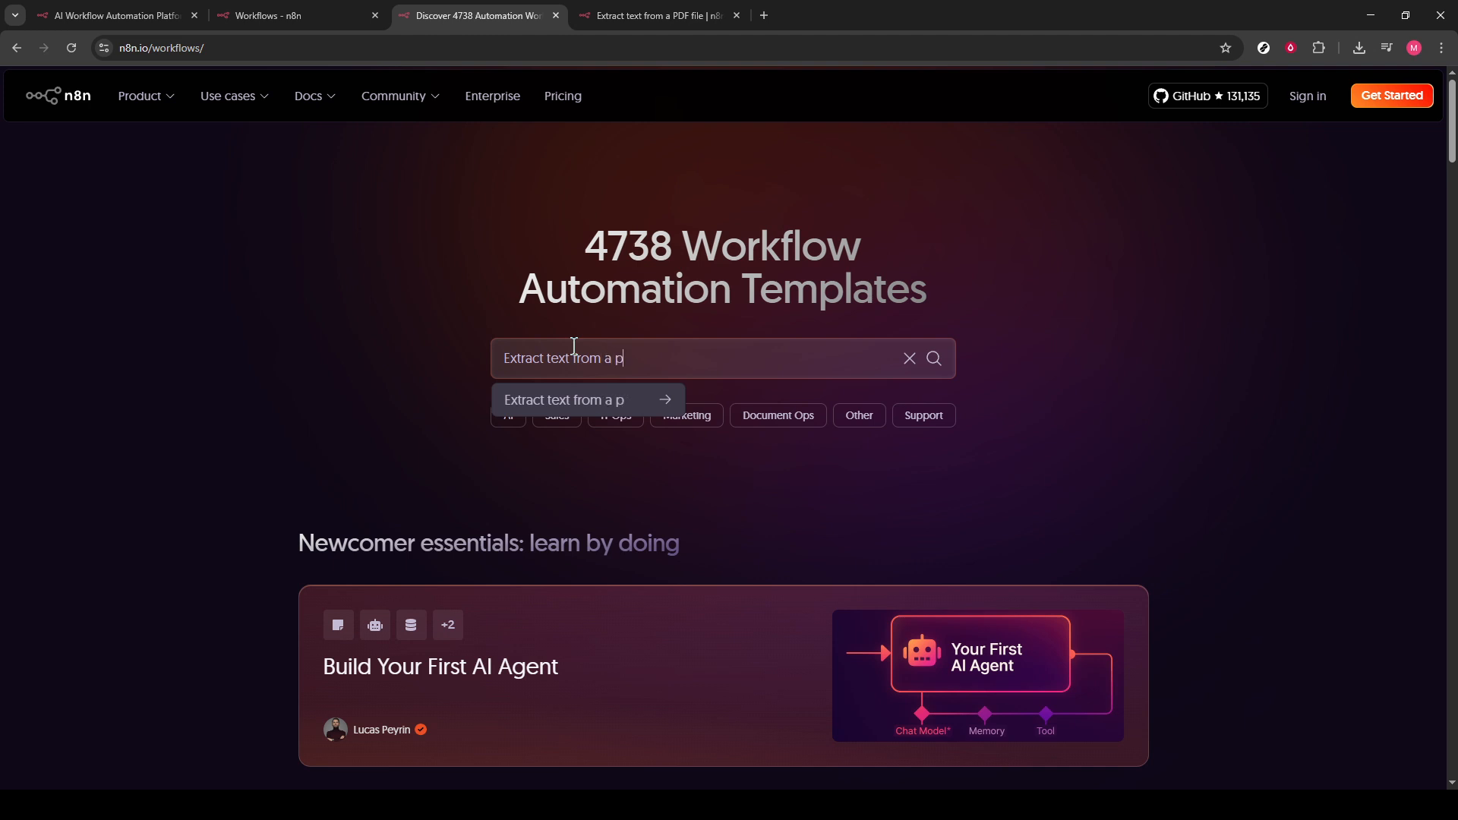
pyautogui.write('df file')
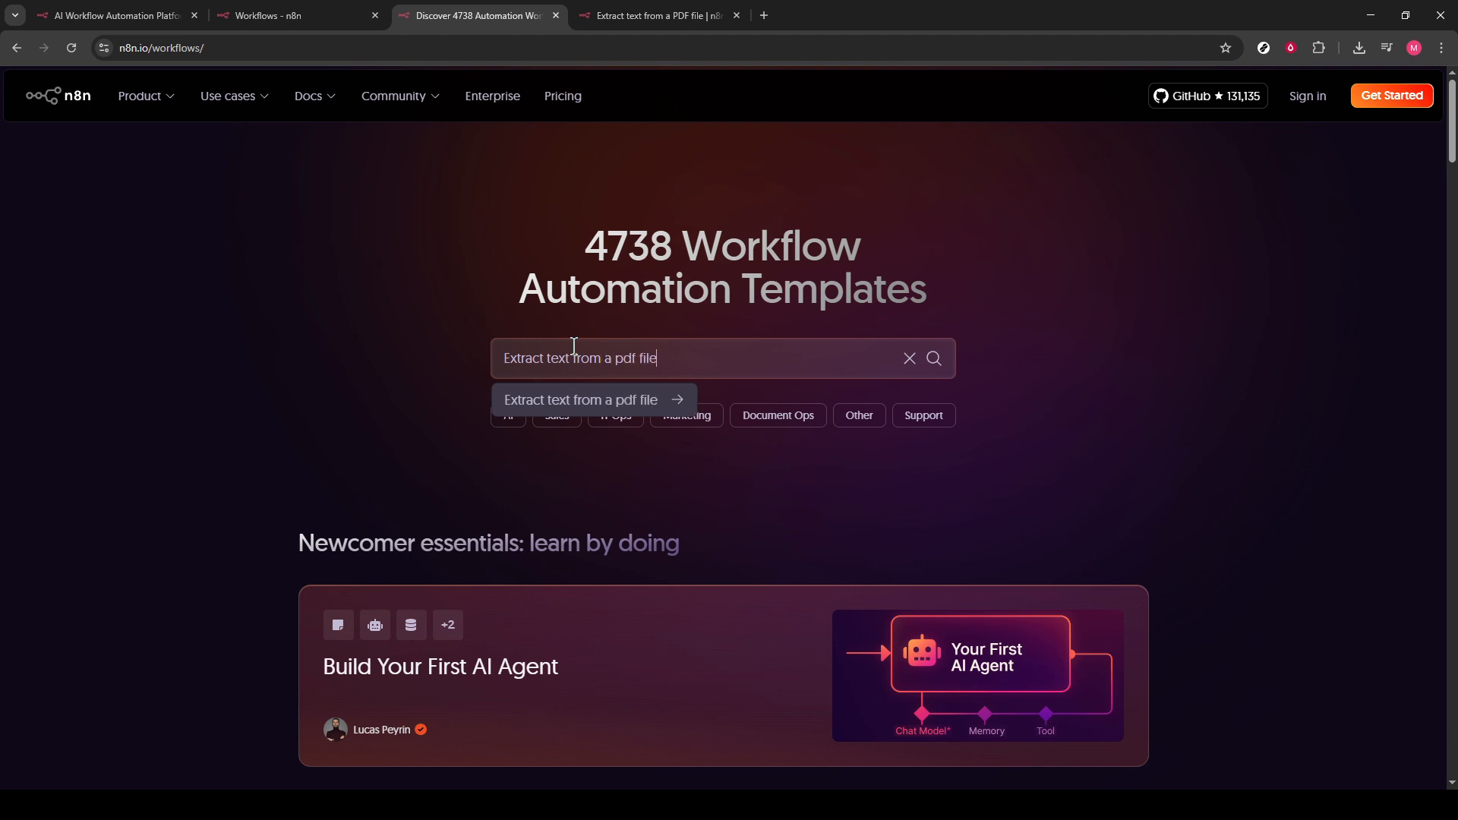
pyautogui.click(580, 400)
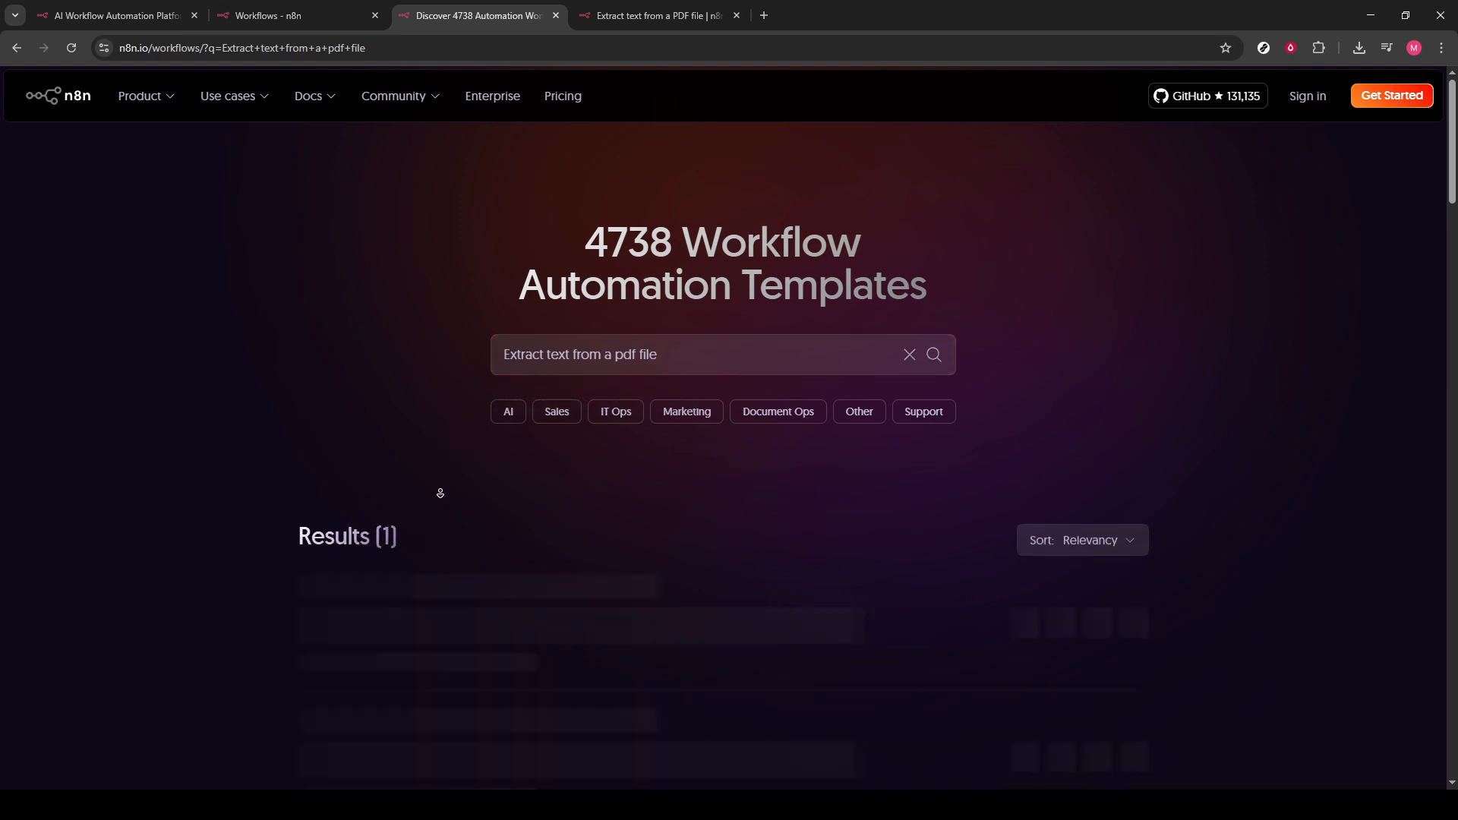
pyautogui.scroll(-3)
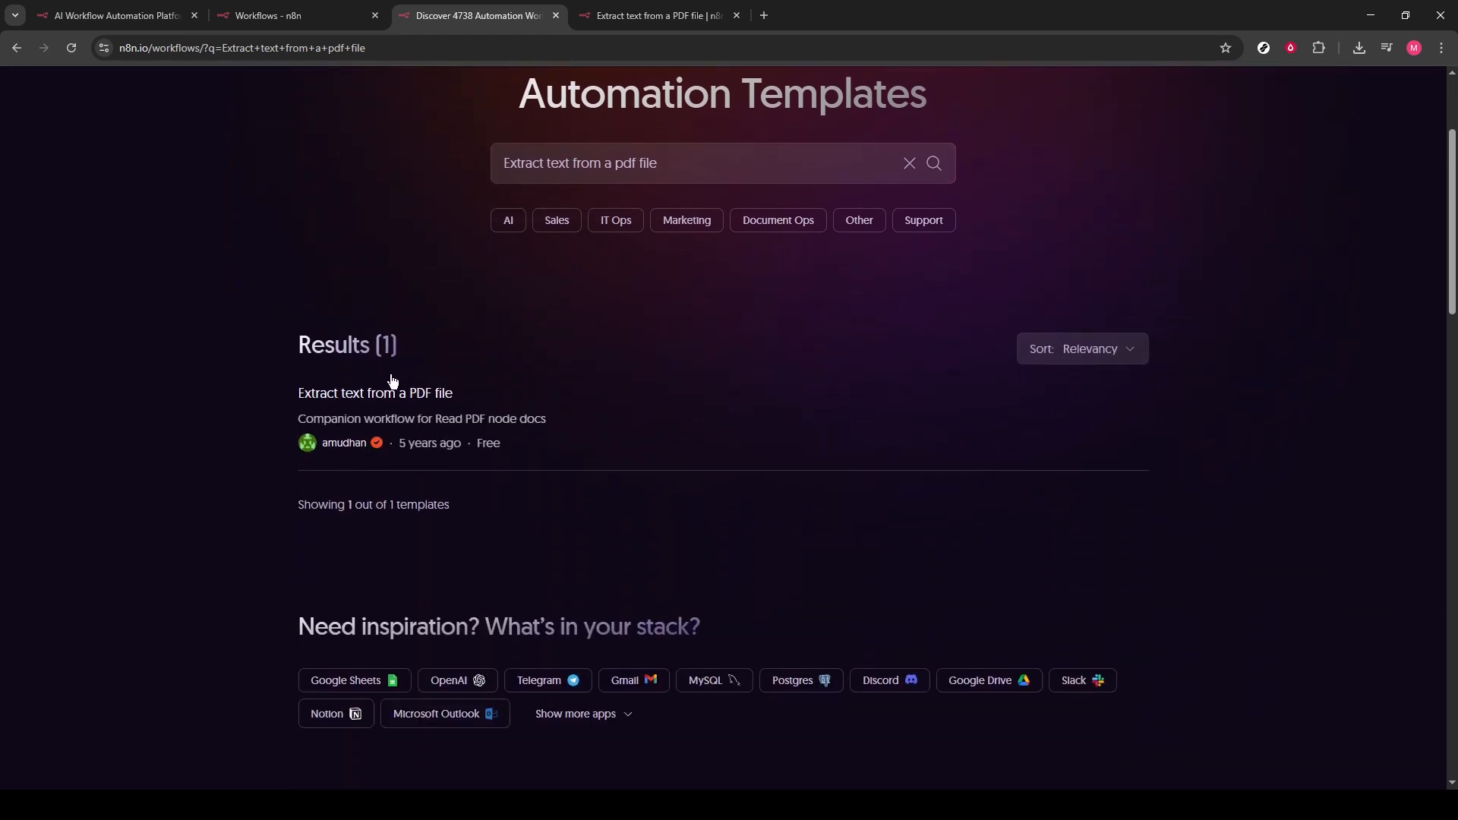
# Open the 'Extract text from a PDF file' template and choose Use for free
pyautogui.click(373, 393)
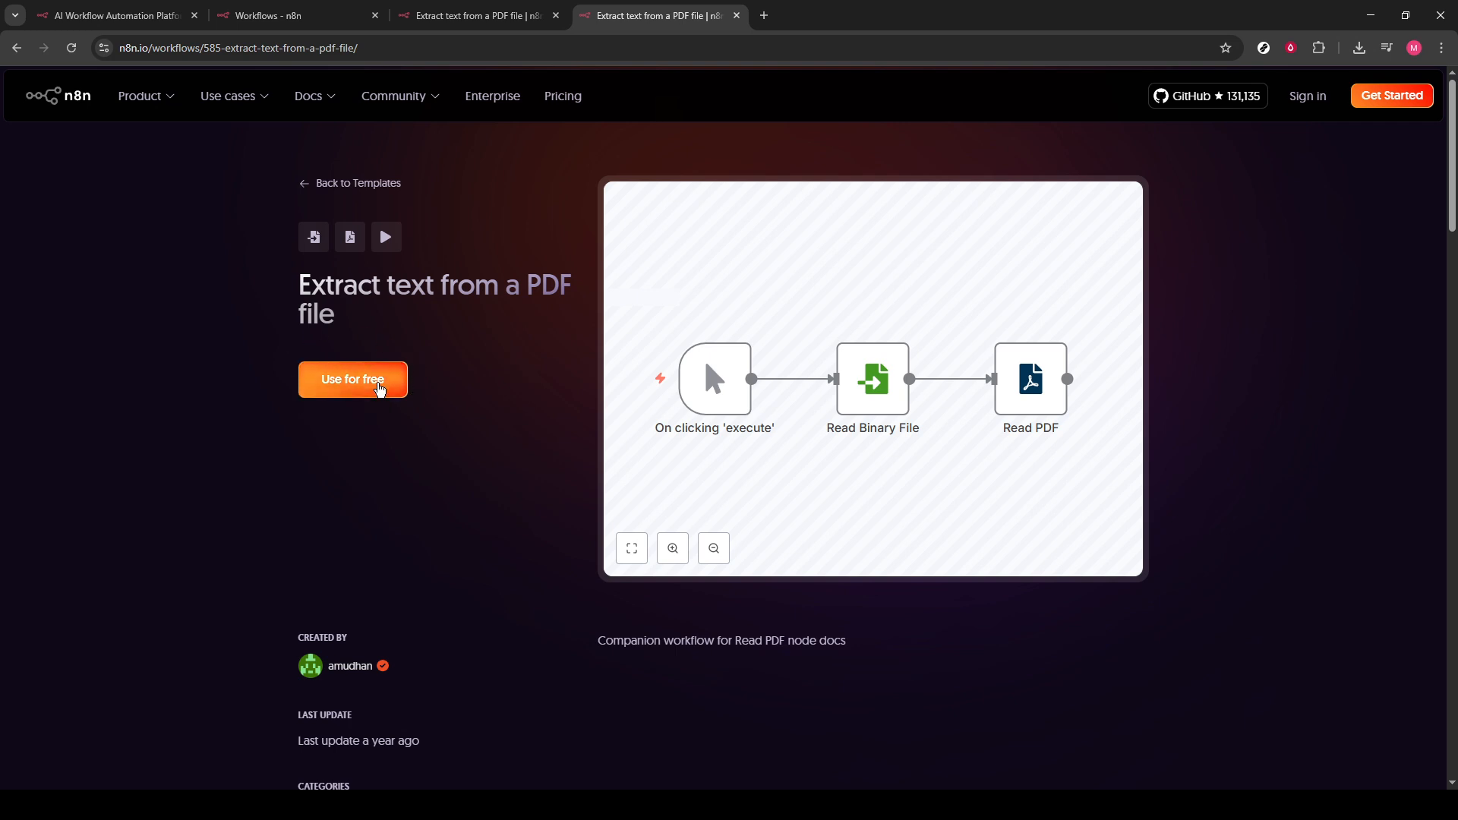
pyautogui.click(352, 380)
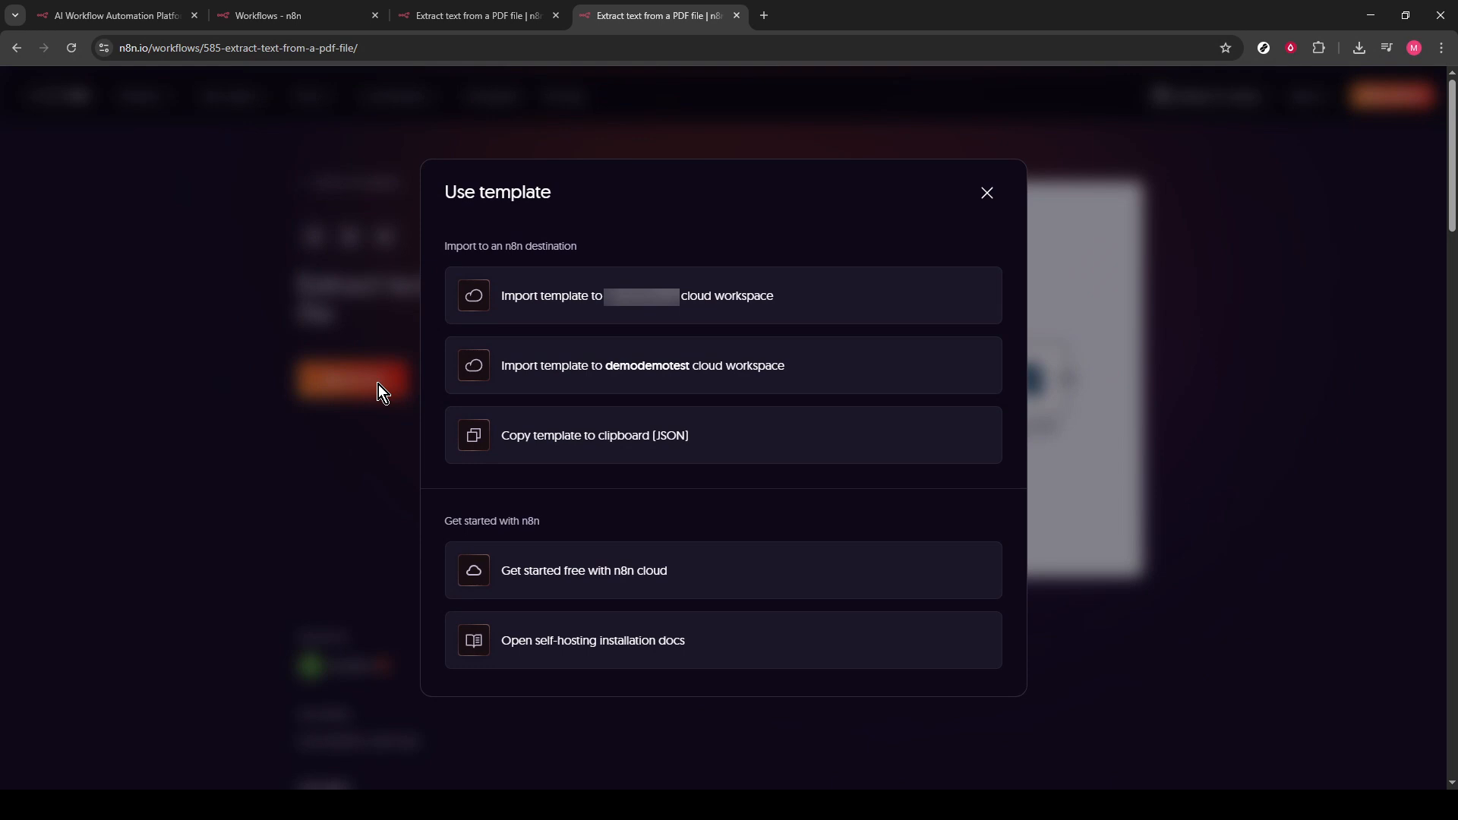
pyautogui.moveTo(455, 363)
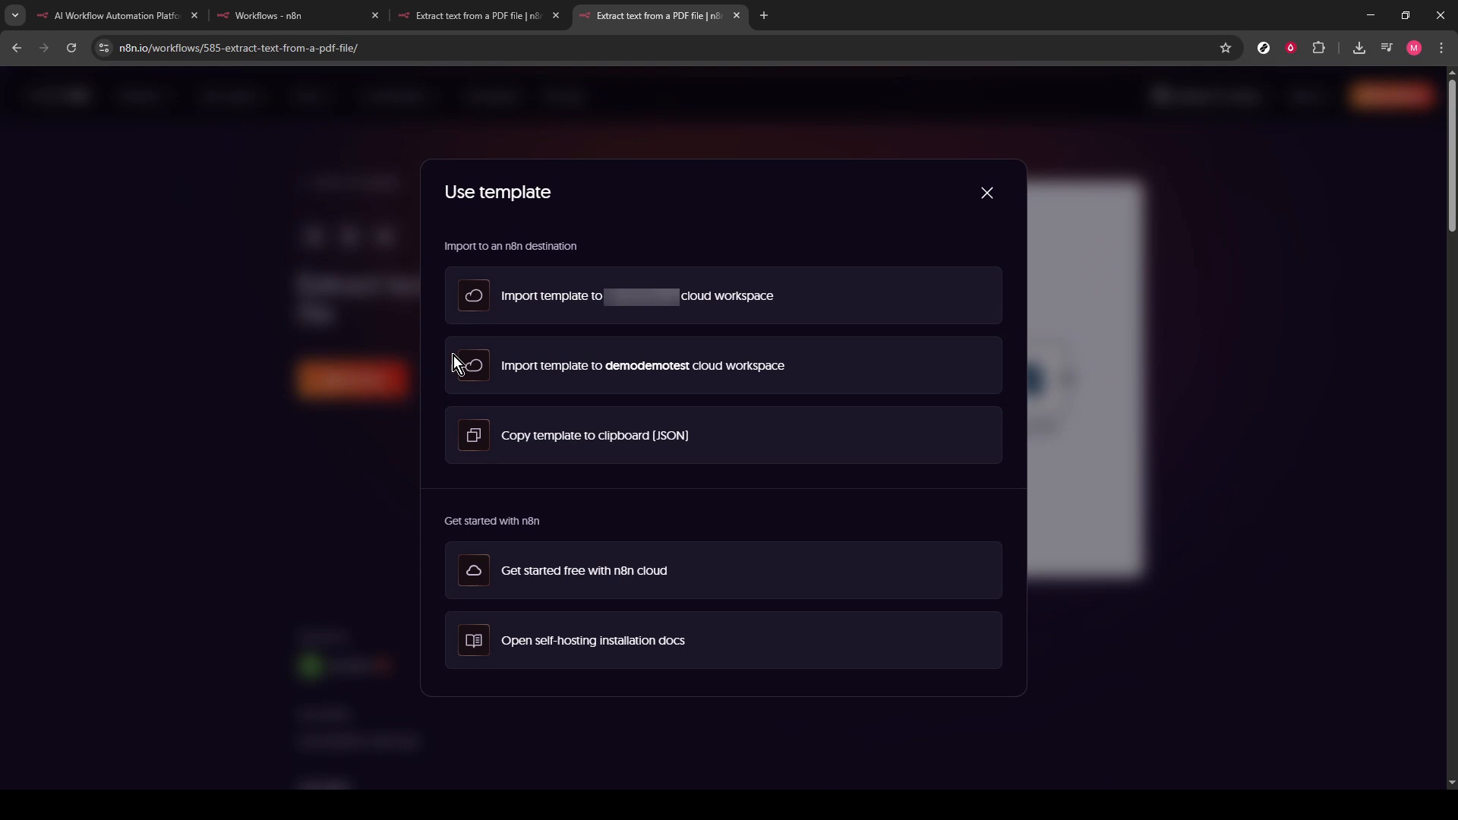
pyautogui.moveTo(612, 316)
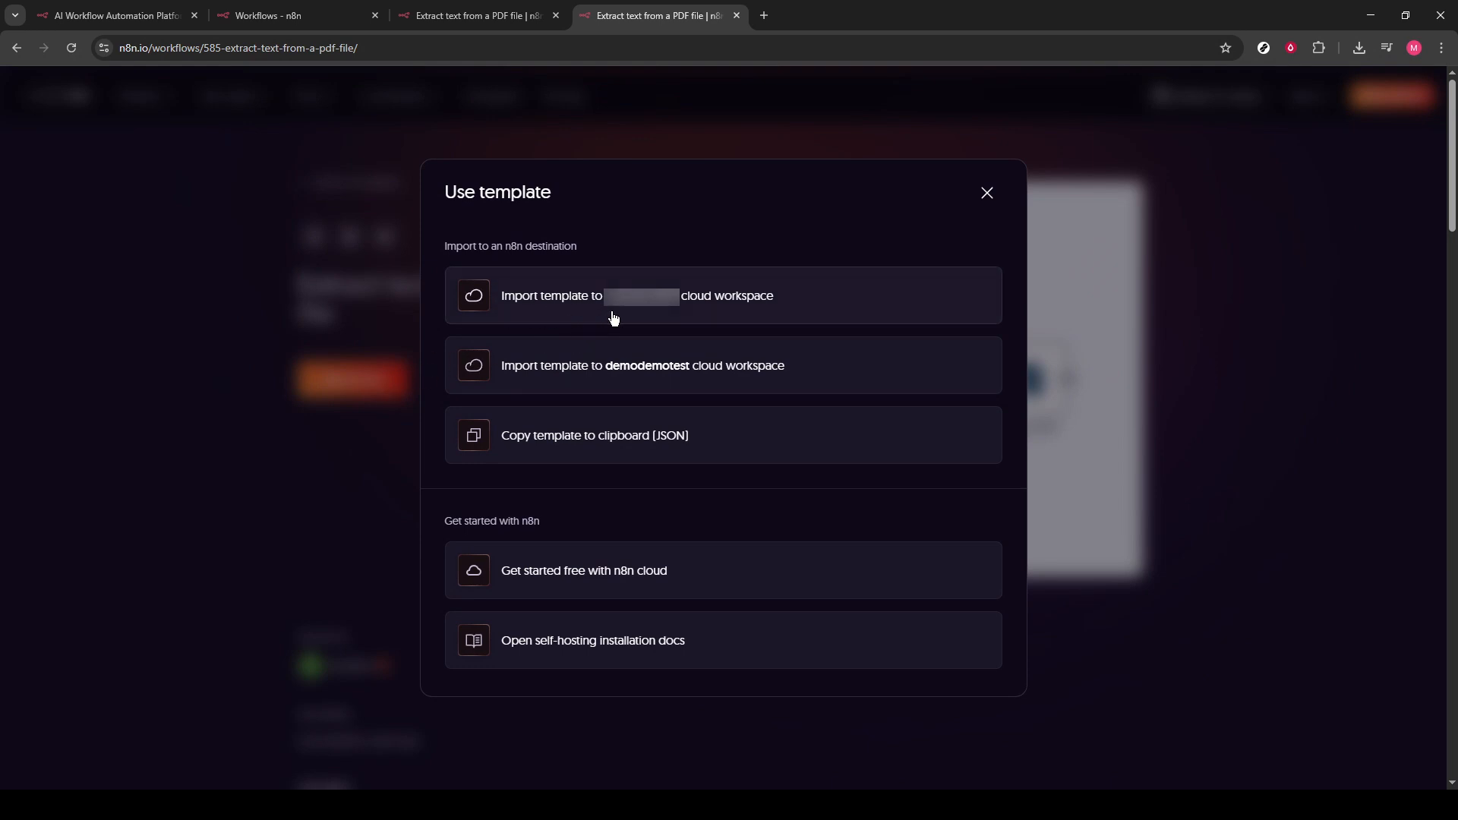
pyautogui.moveTo(669, 319)
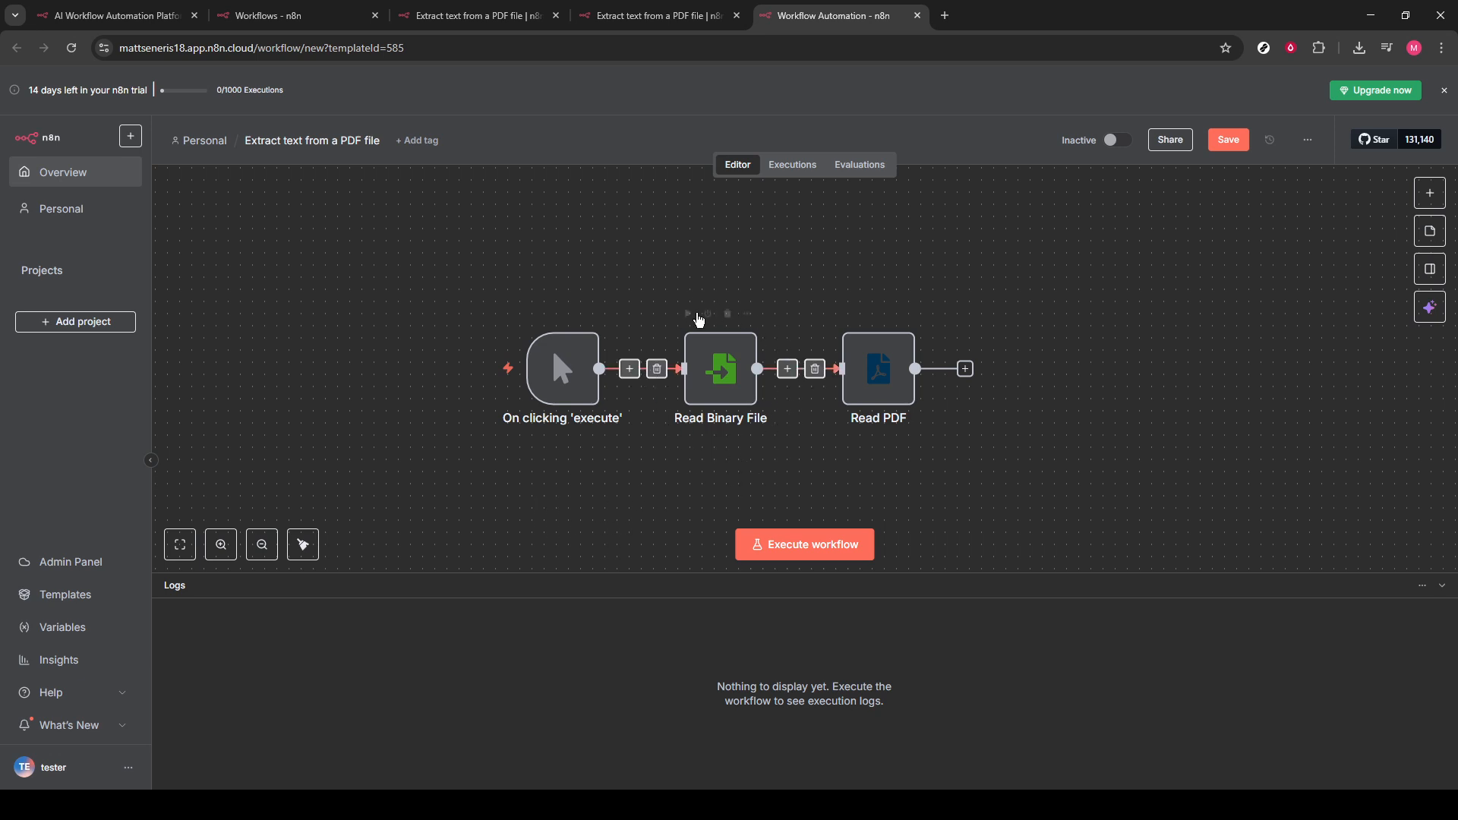
pyautogui.moveTo(714, 456)
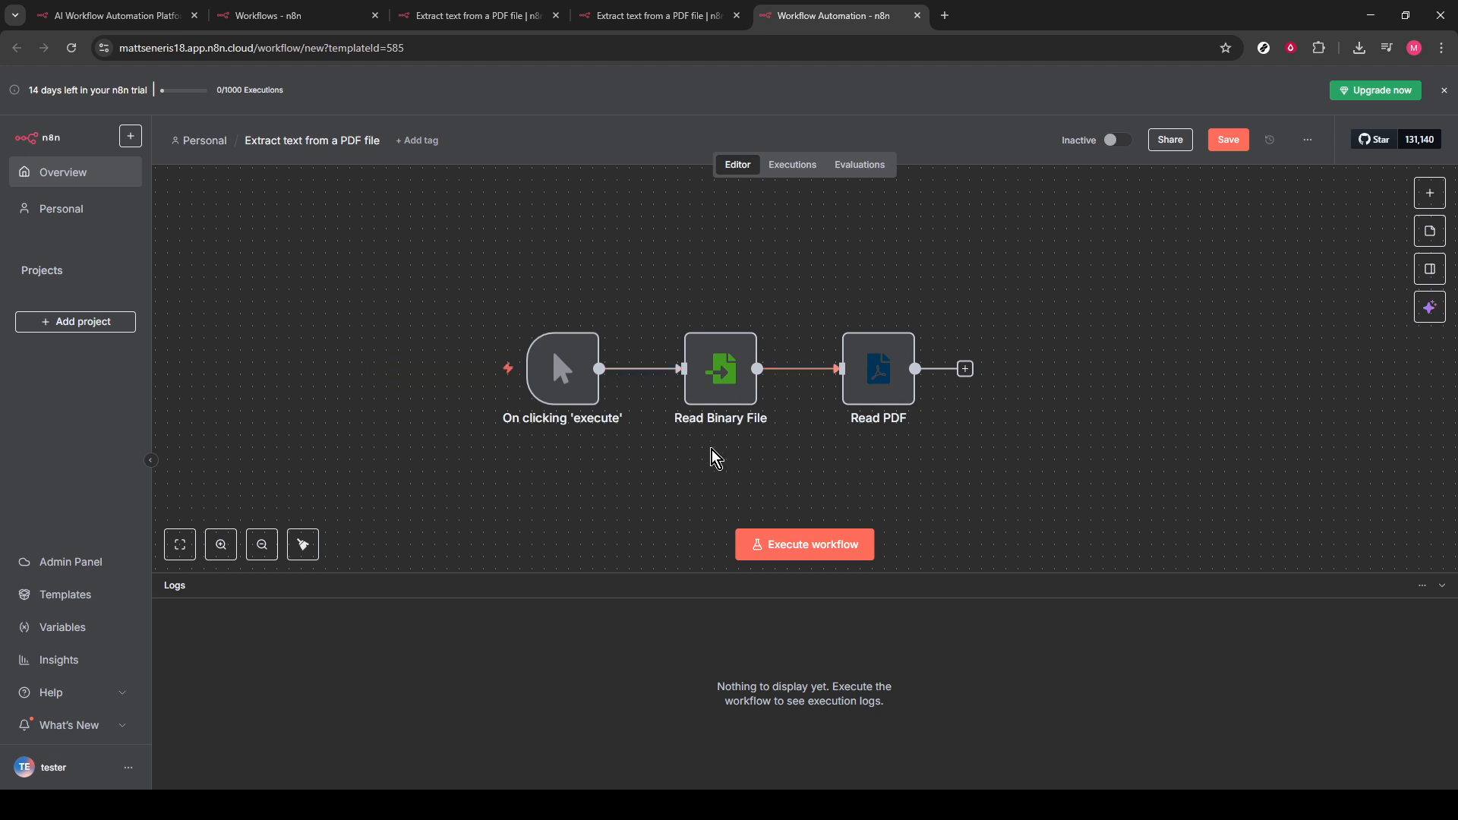
pyautogui.moveTo(721, 386)
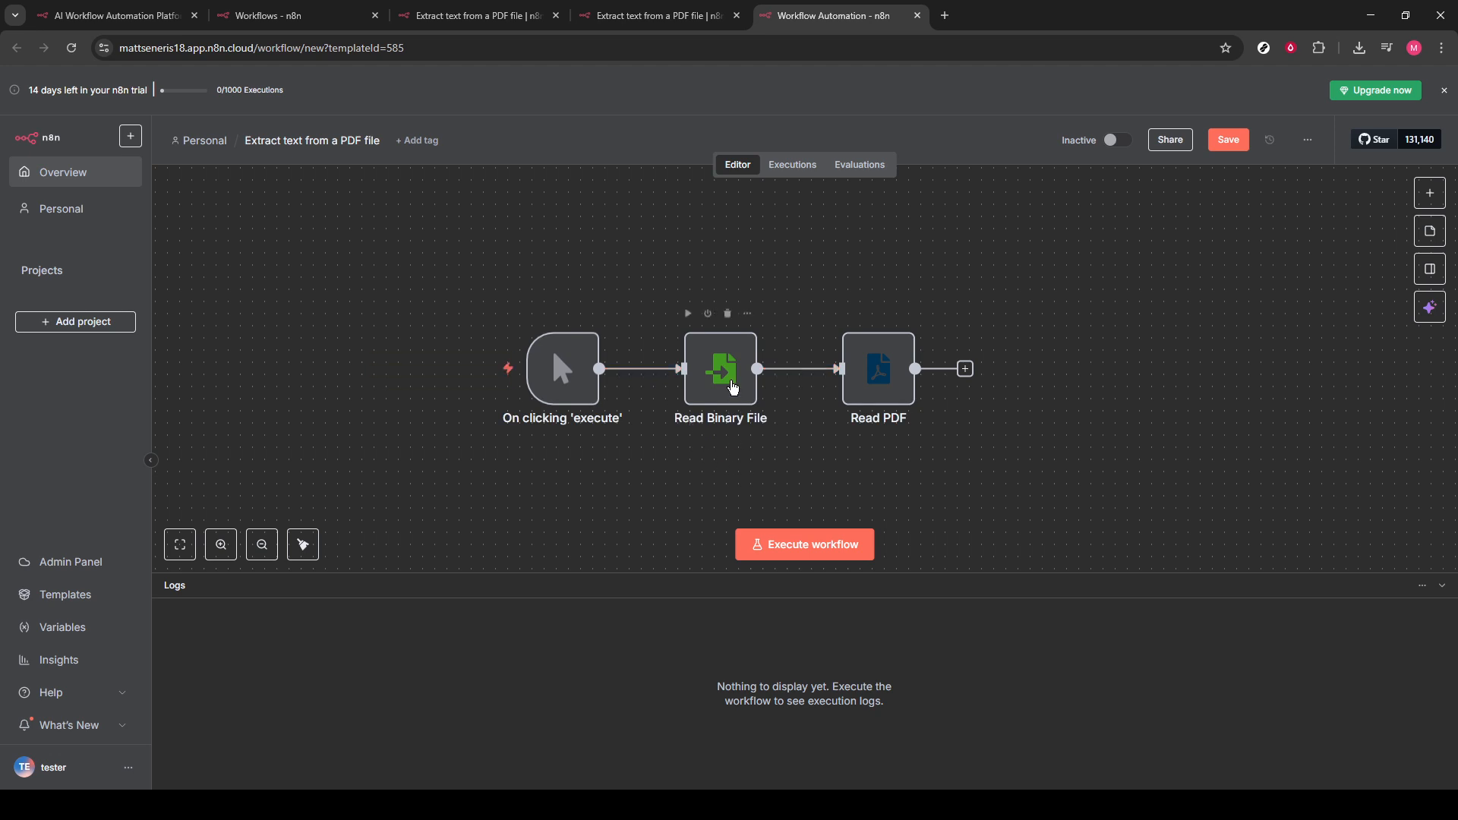
# Inspect the imported workflow's Read Binary File node parameters
pyautogui.doubleClick(720, 369)
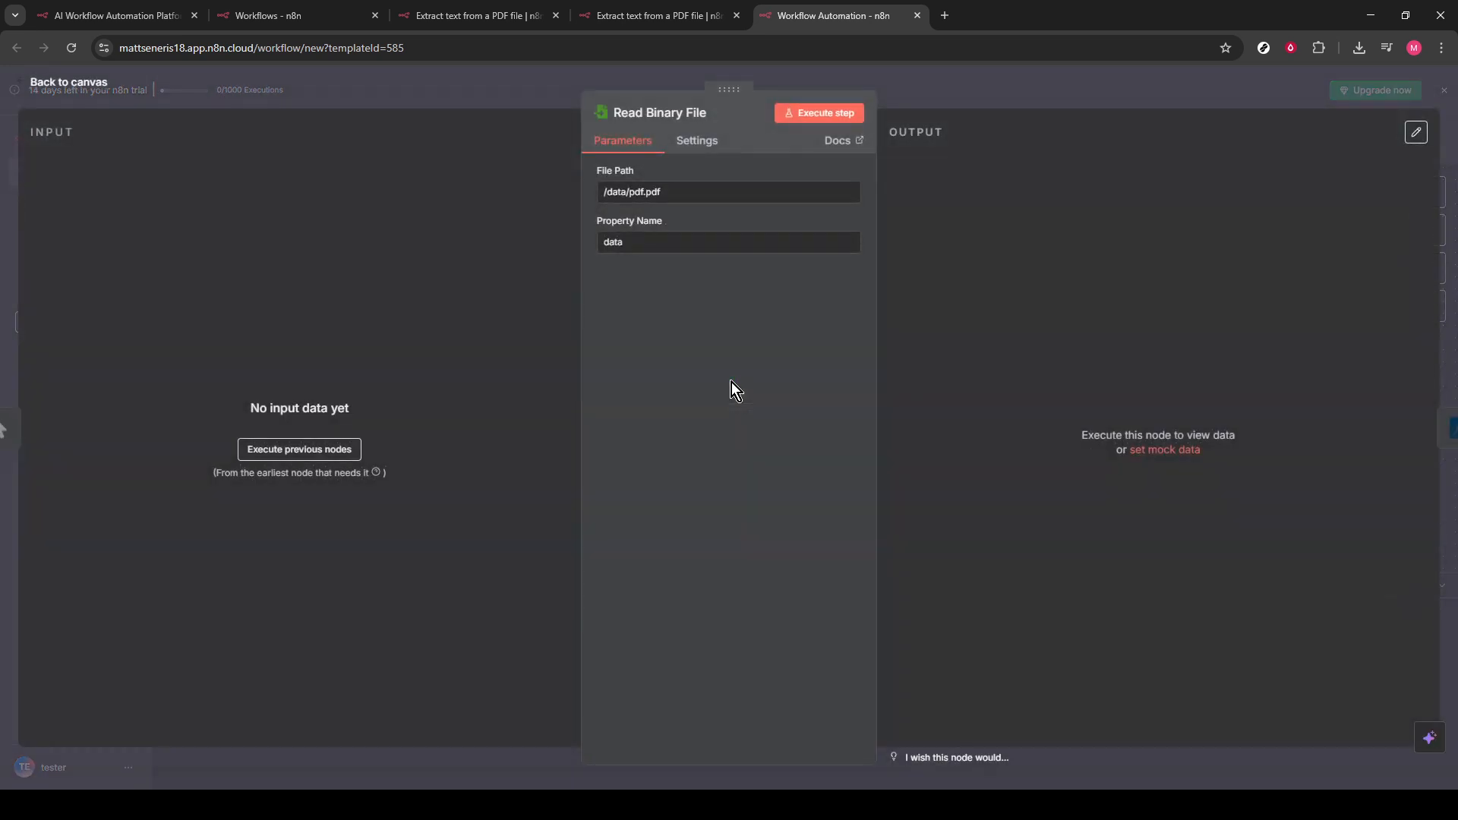
pyautogui.moveTo(803, 279)
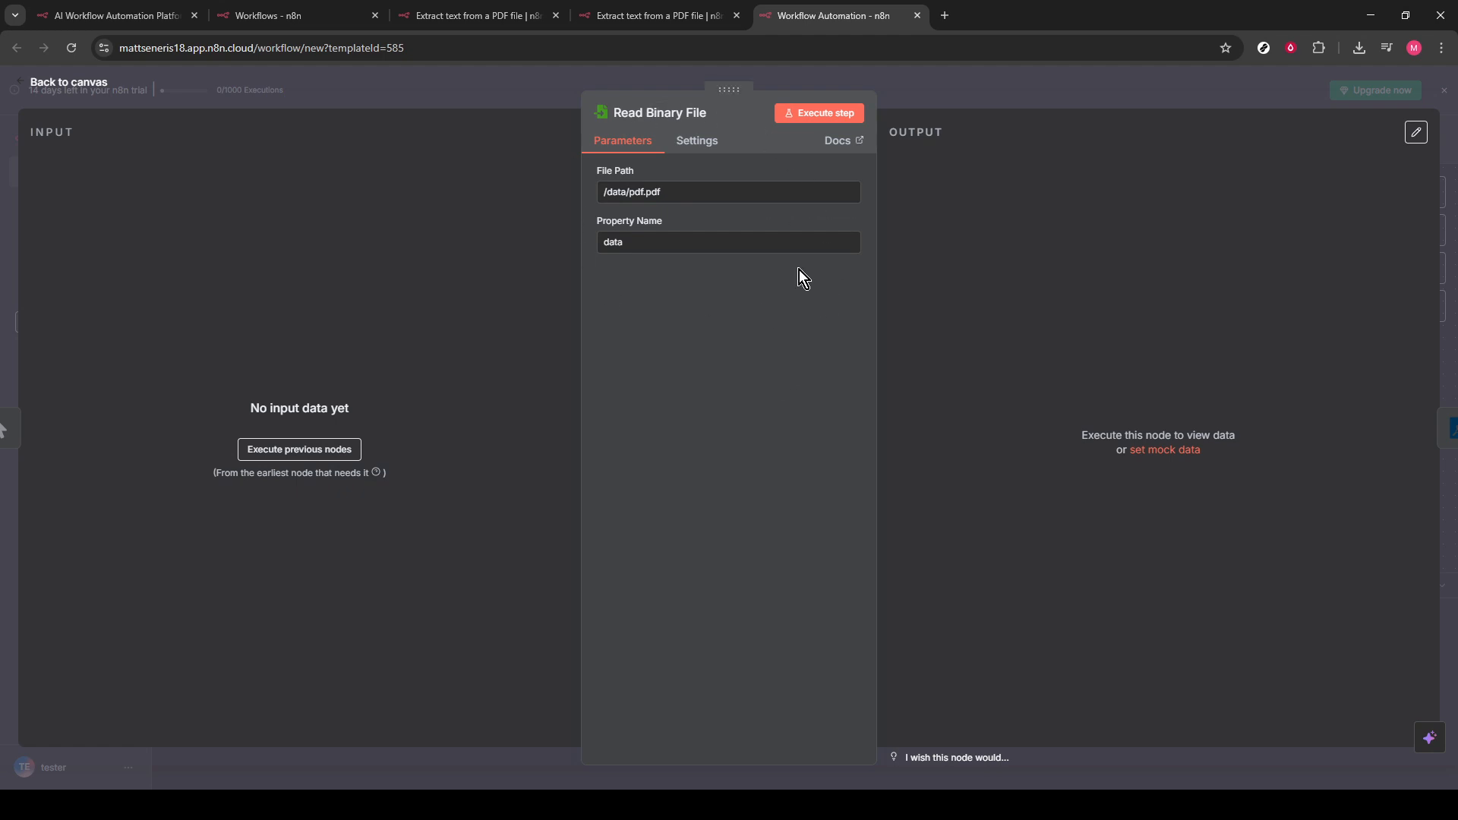
pyautogui.moveTo(751, 270)
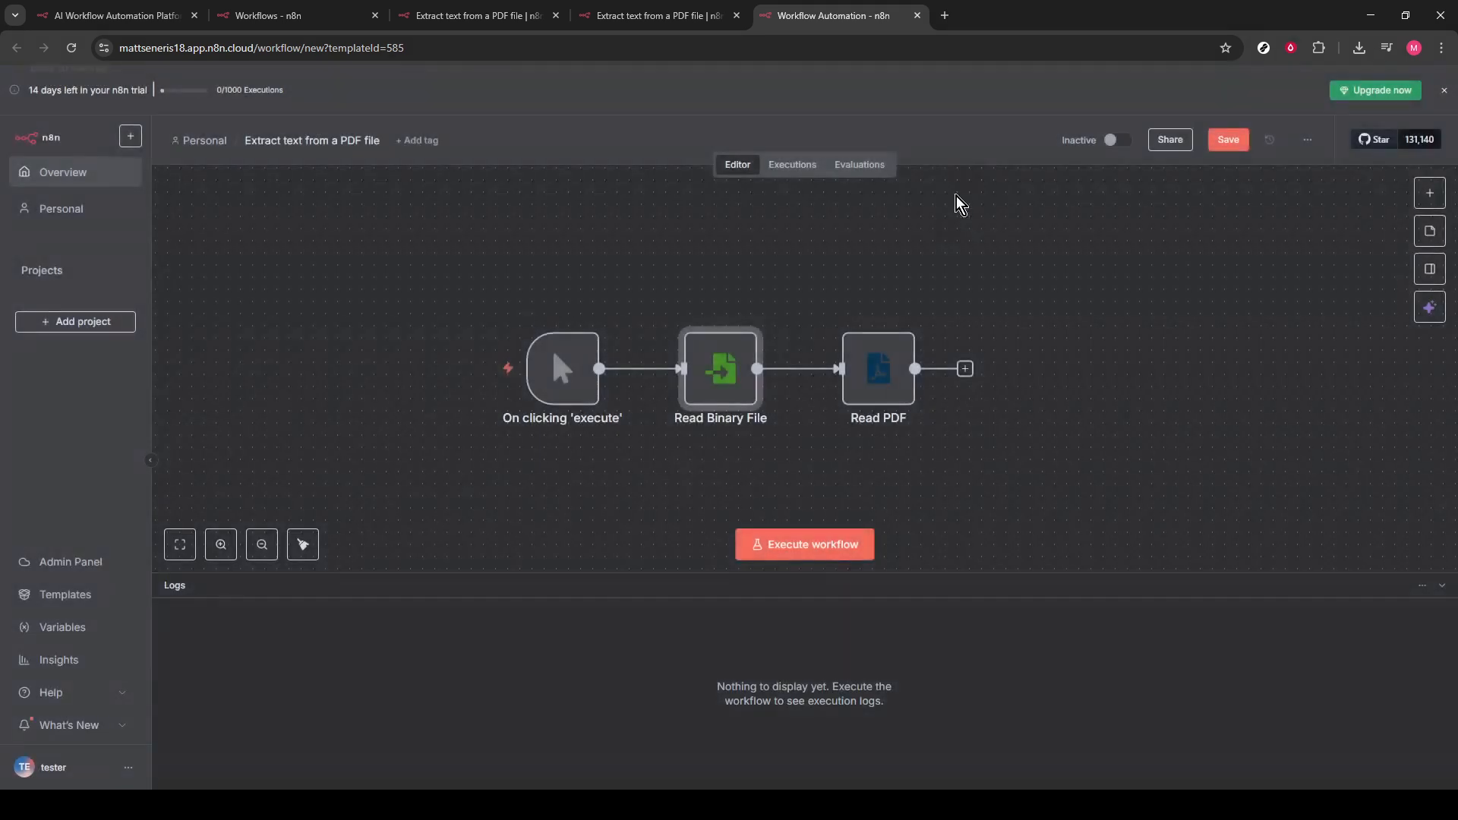
pyautogui.moveTo(786, 368)
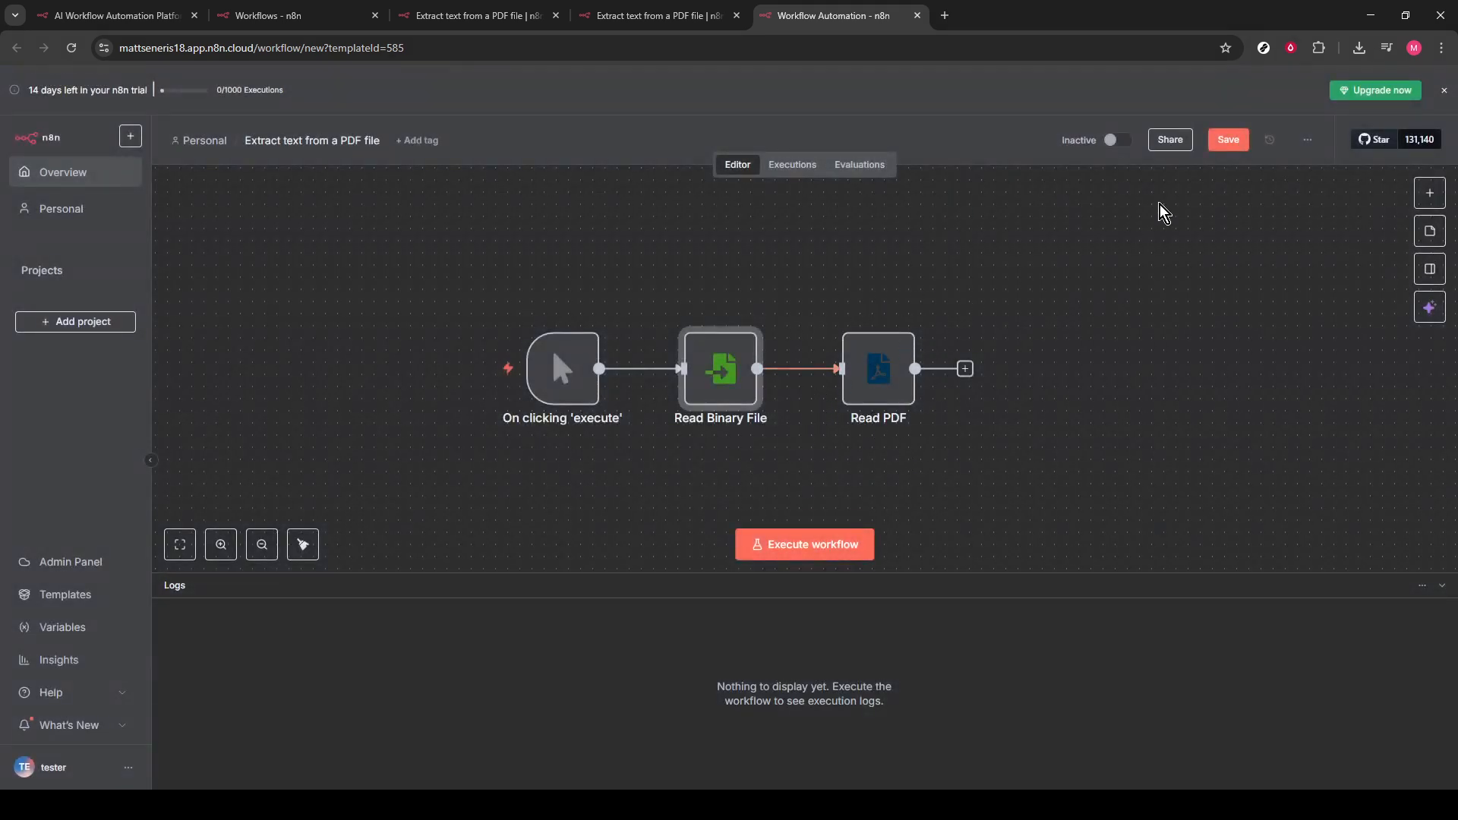
# Save the imported workflow to the personal space and run it once
pyautogui.click(1226, 139)
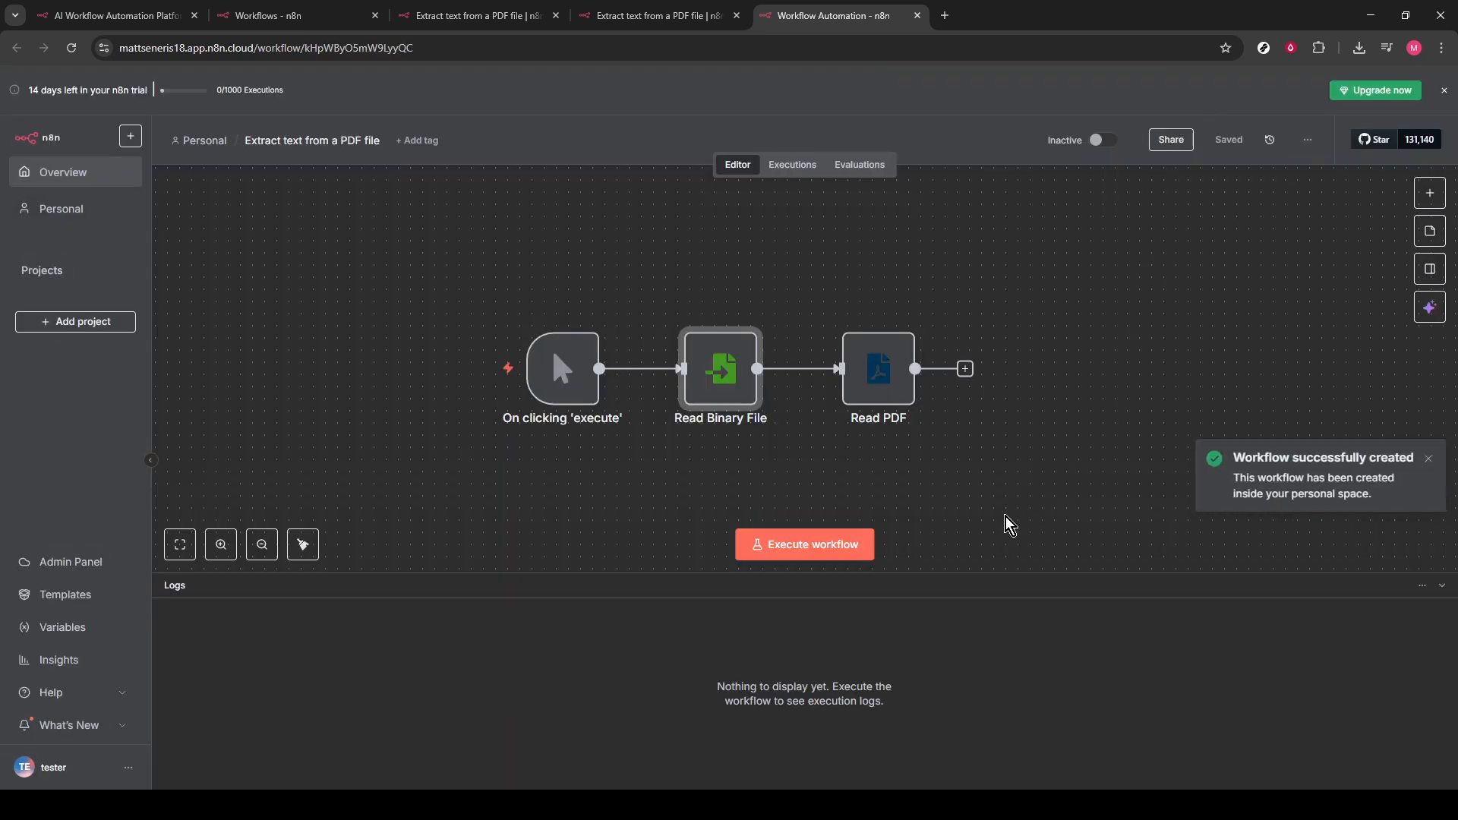
pyautogui.click(803, 544)
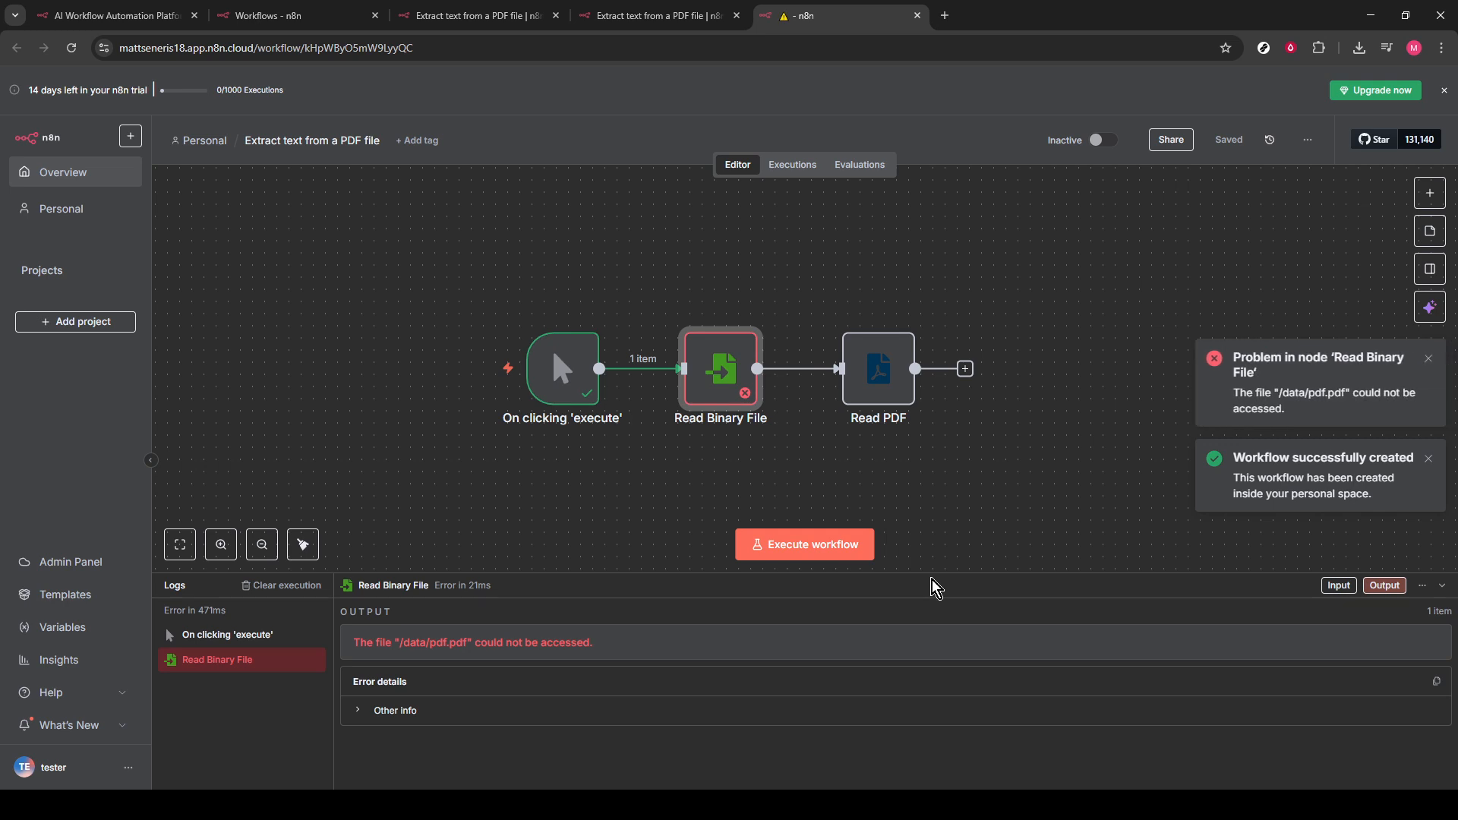
pyautogui.moveTo(1177, 522)
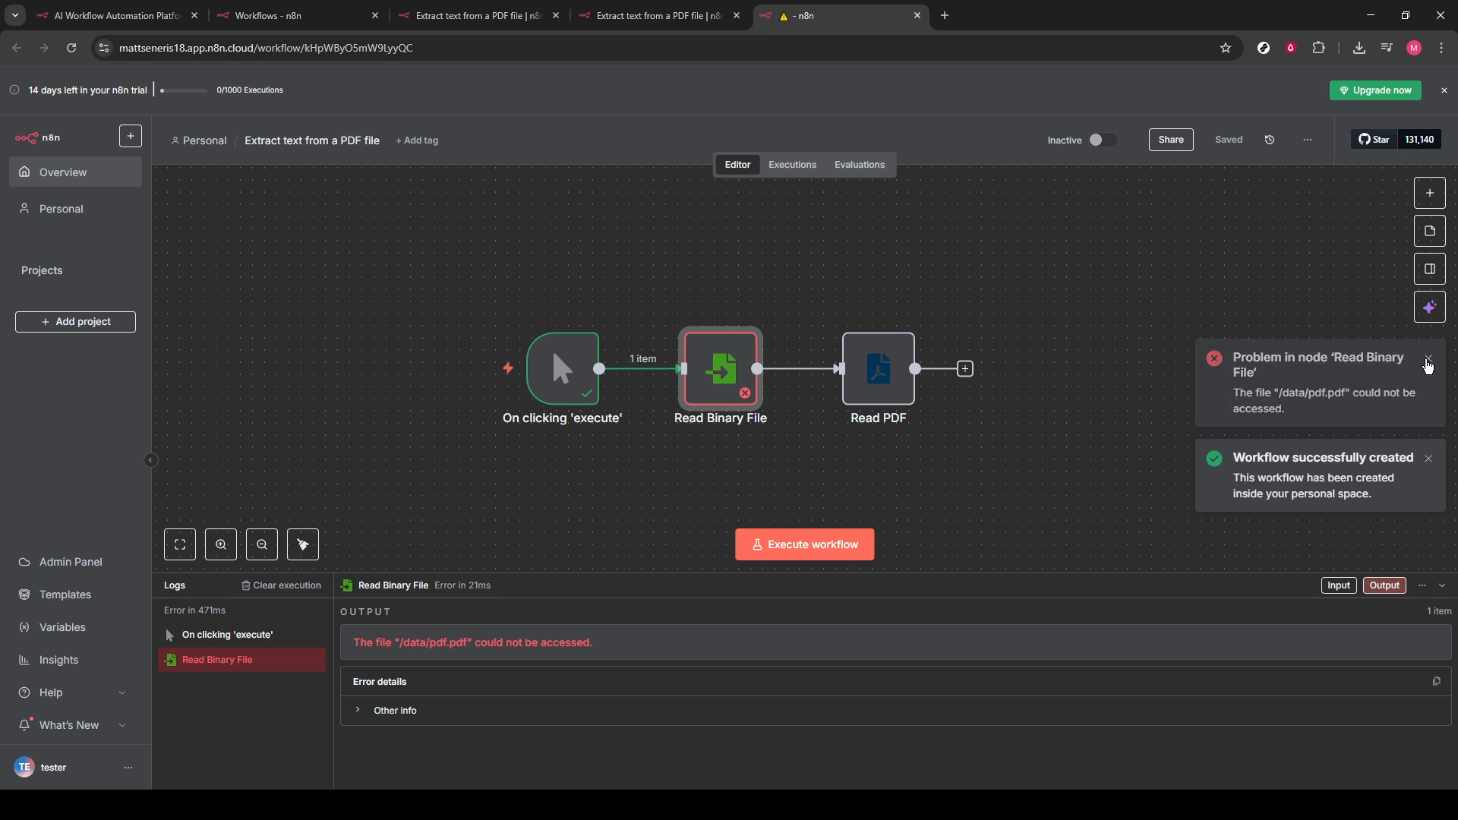
# Dismiss the Read Binary File error notice about inaccessible /data/pdf.pdf
pyautogui.click(1429, 361)
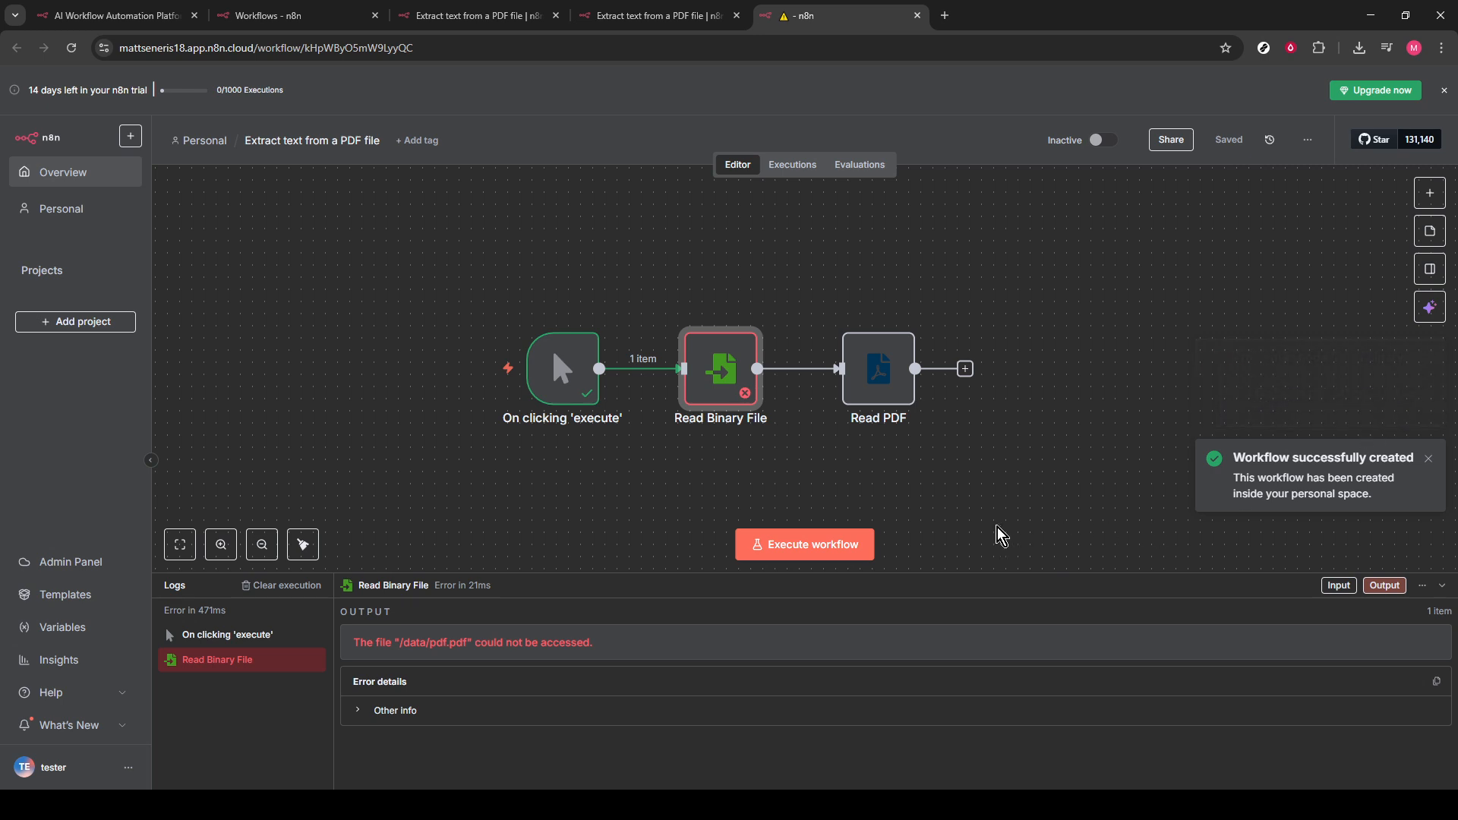